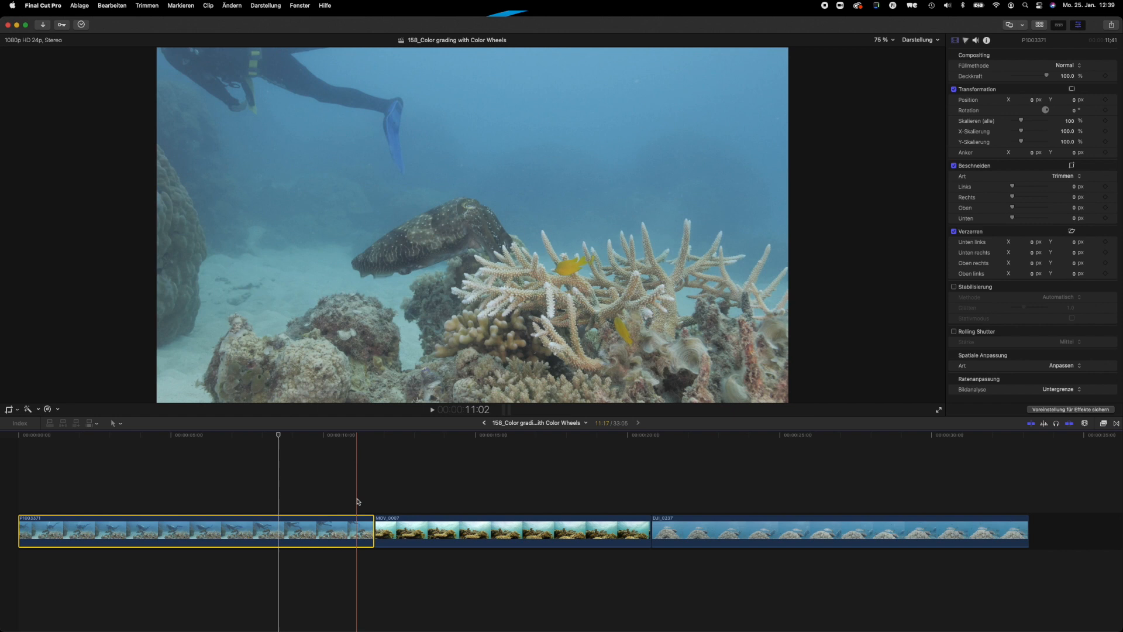
# Display the luma waveform, RGB histogram, vectorscope and RGB parade for the first diver clip.
pyautogui.click(470, 513)
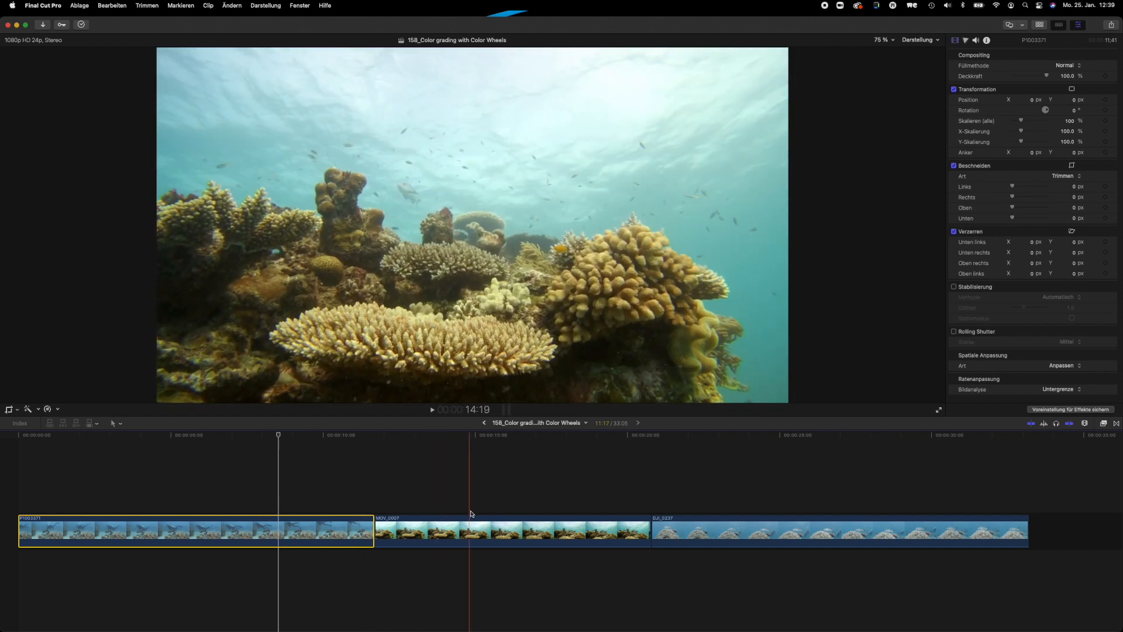
pyautogui.click(559, 530)
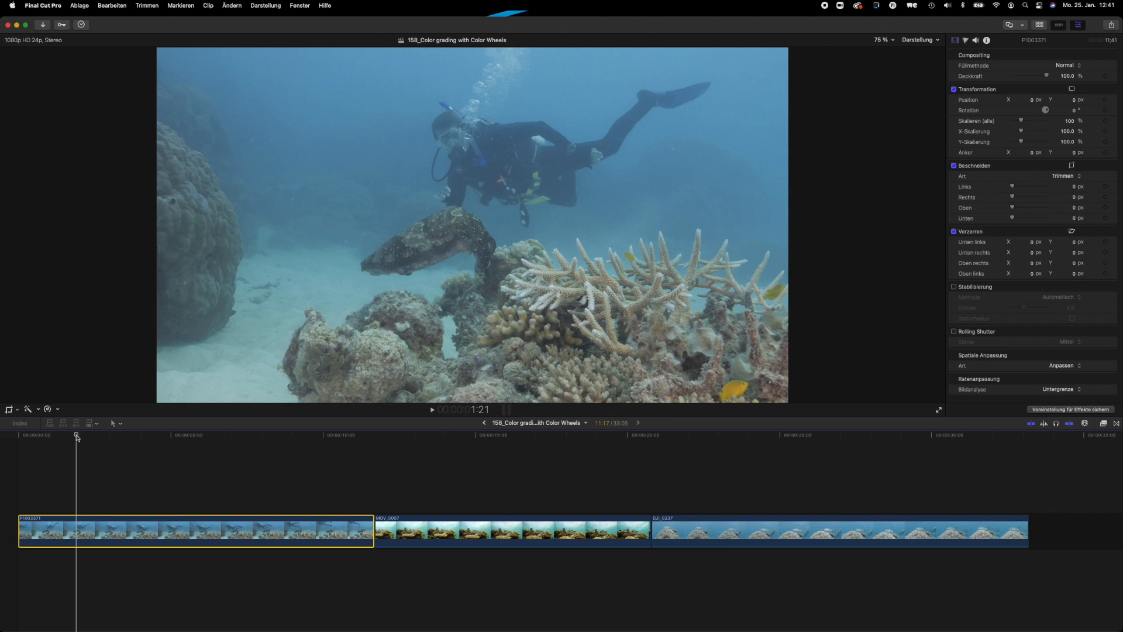
pyautogui.press('cmd+7')
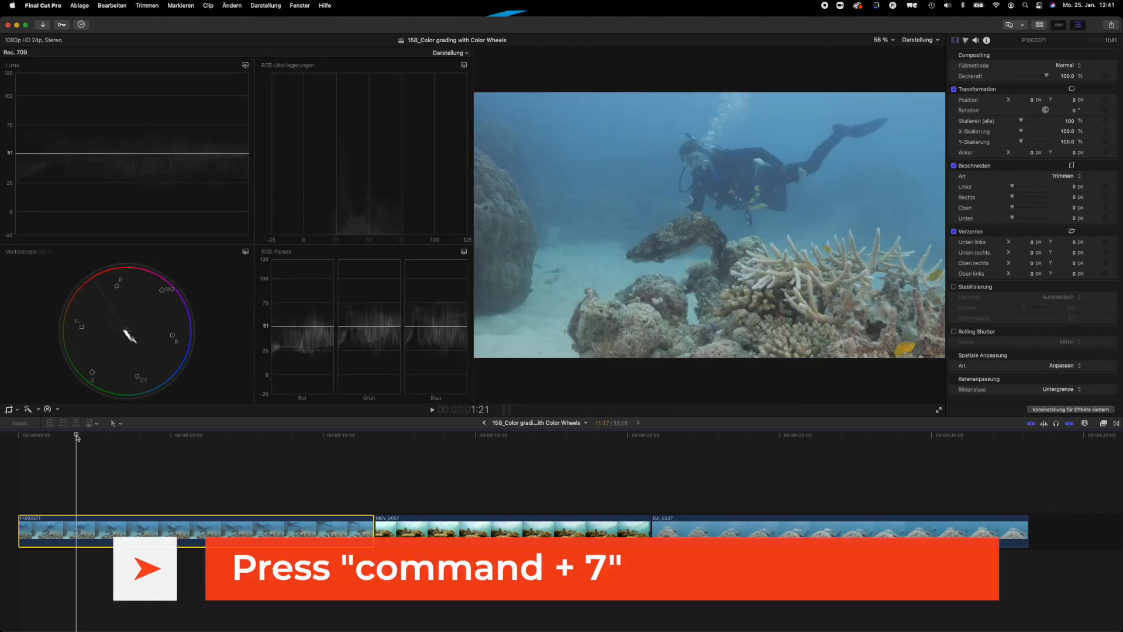
pyautogui.click(449, 54)
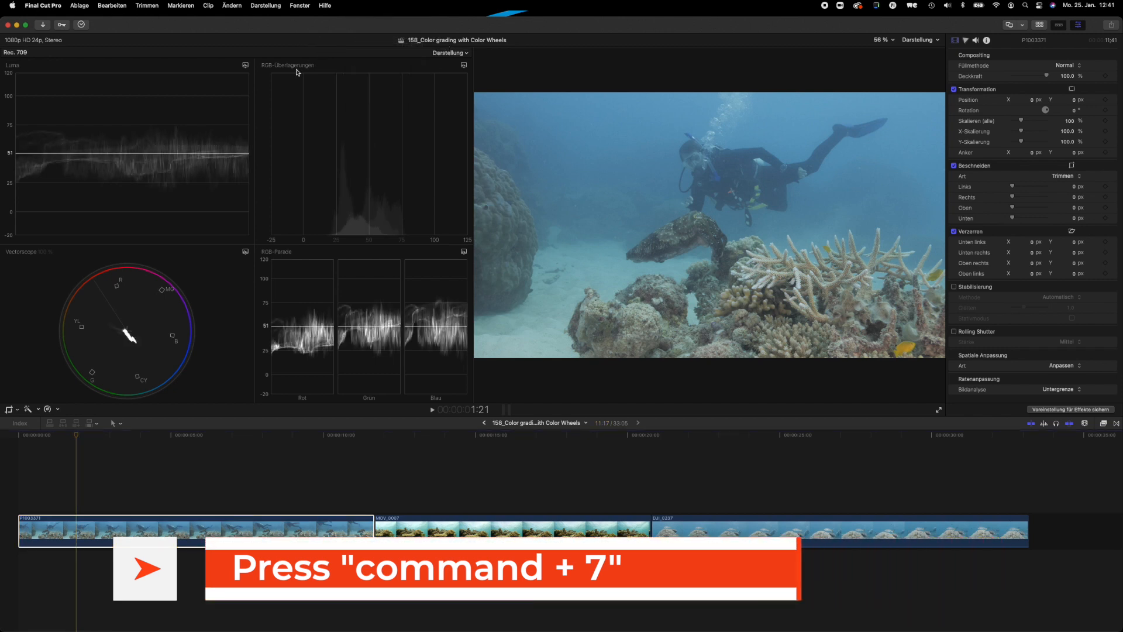
pyautogui.press('cmd+7')
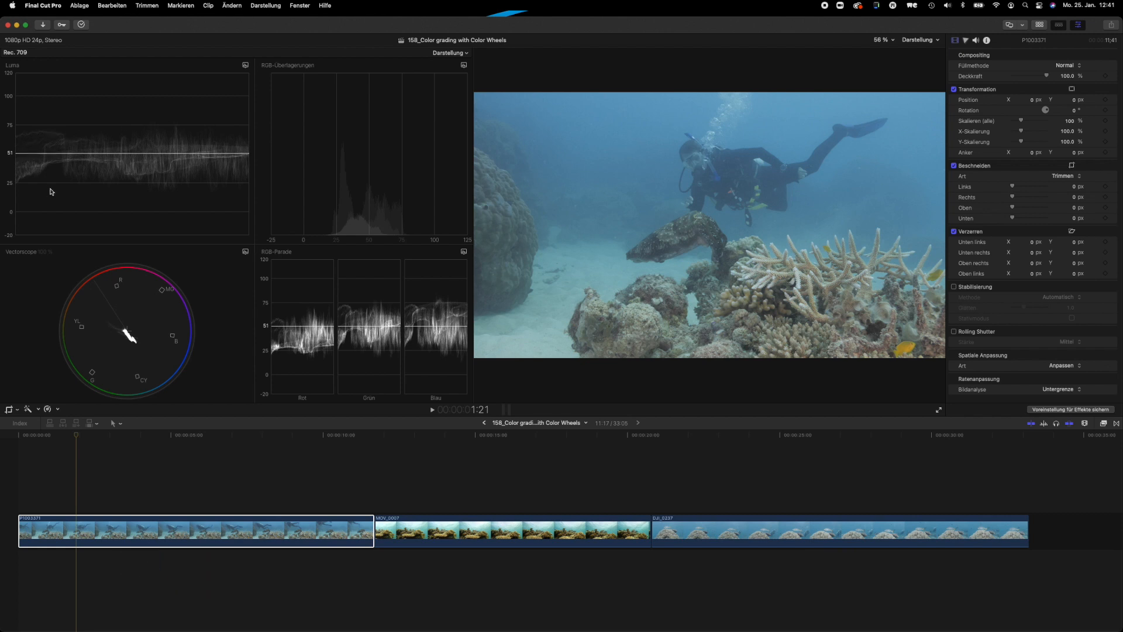
pyautogui.moveTo(92, 133)
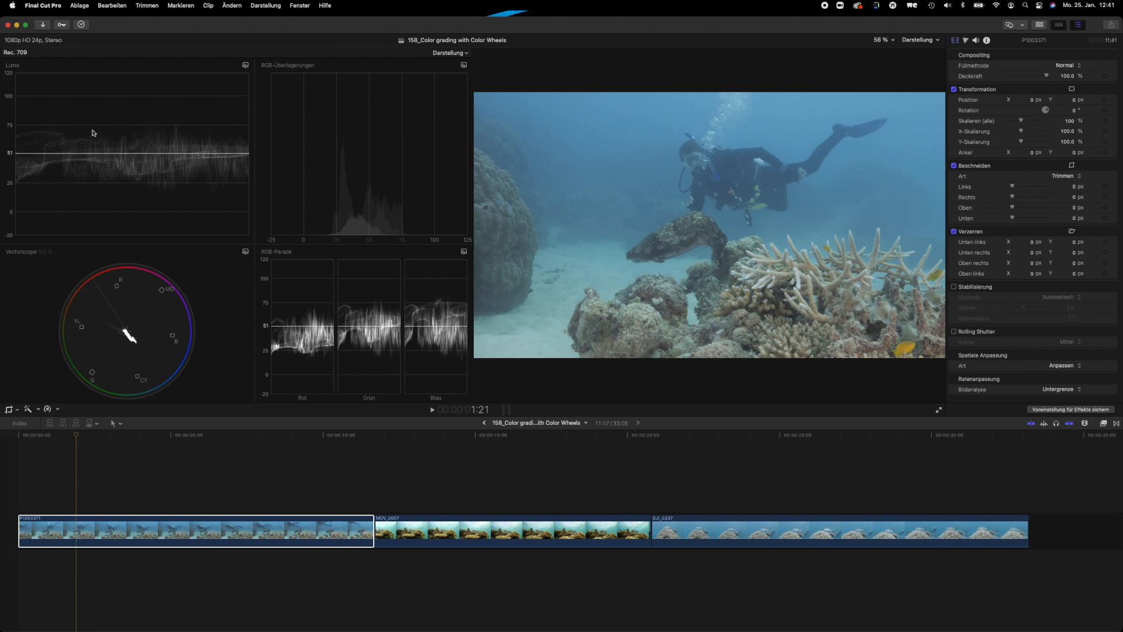
pyautogui.moveTo(166, 108)
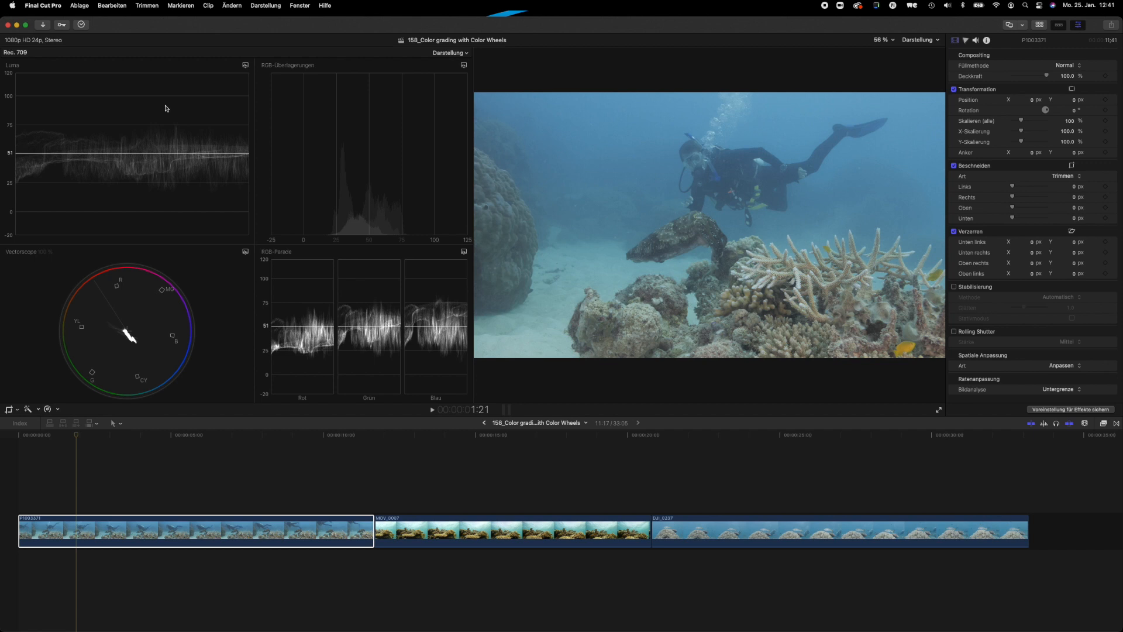
pyautogui.moveTo(127, 148)
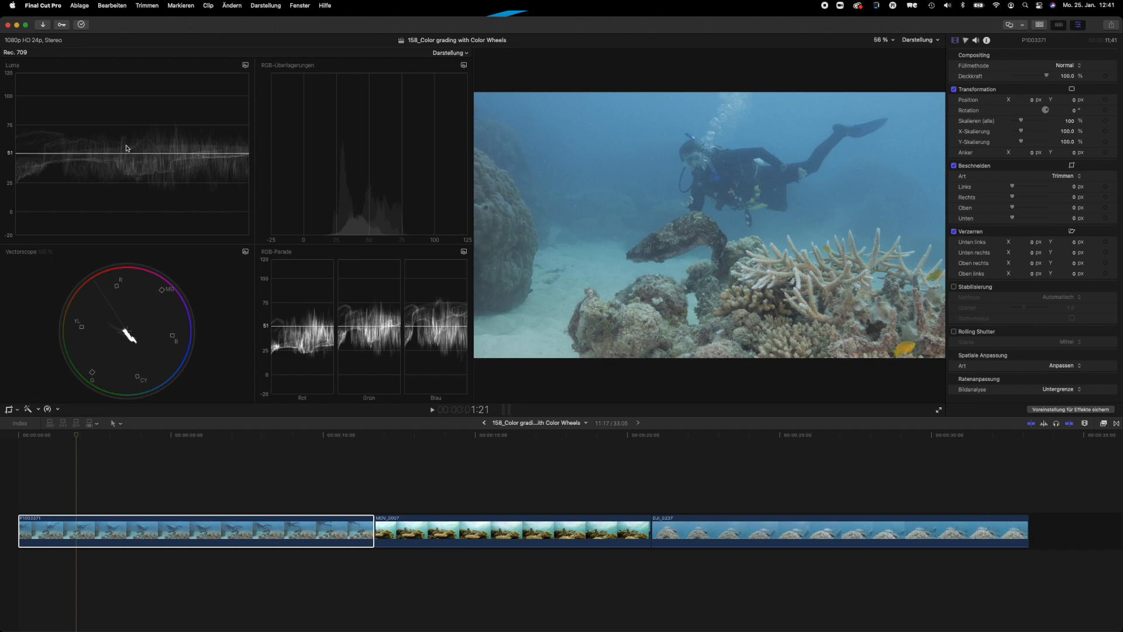
pyautogui.moveTo(176, 147)
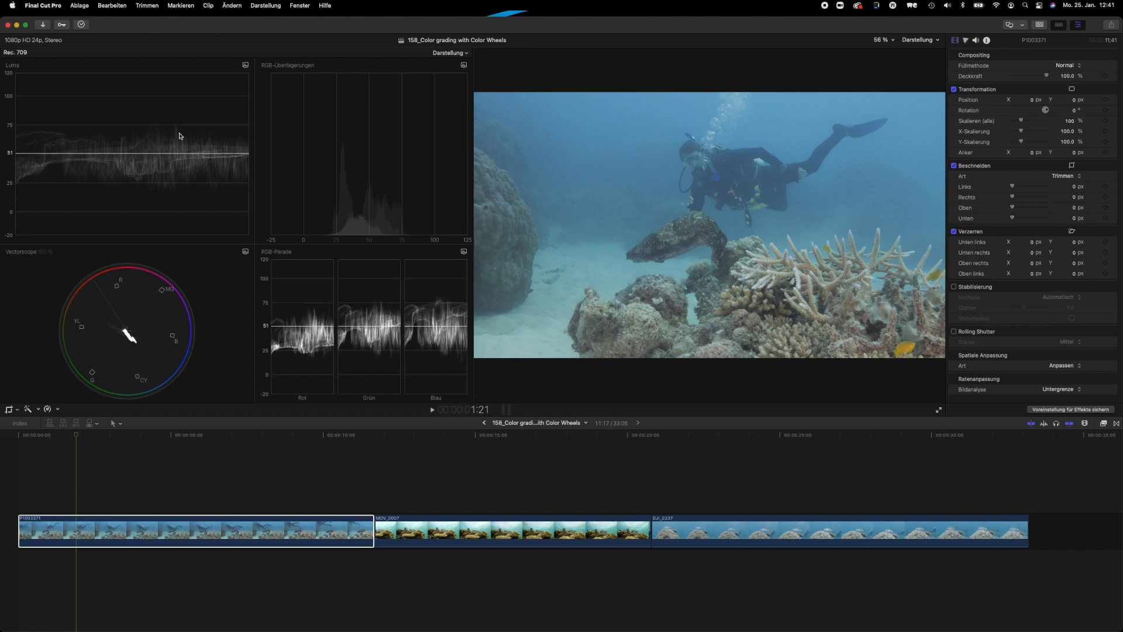
pyautogui.moveTo(206, 135)
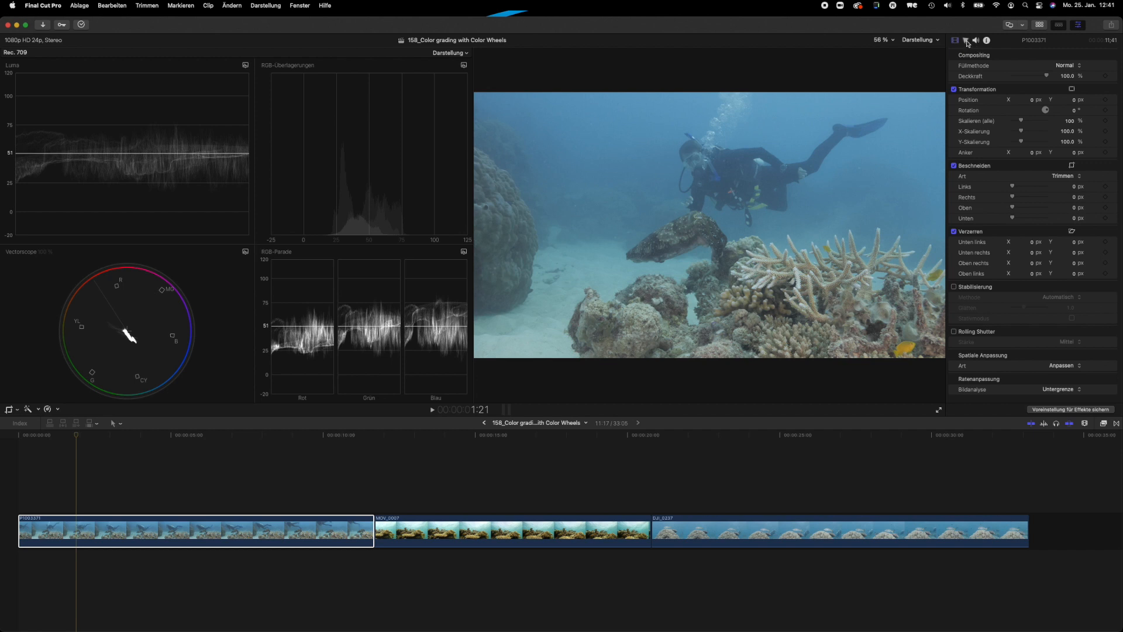
# Open the Color inspector on the first diver clip and browse the correction types.
pyautogui.click(964, 40)
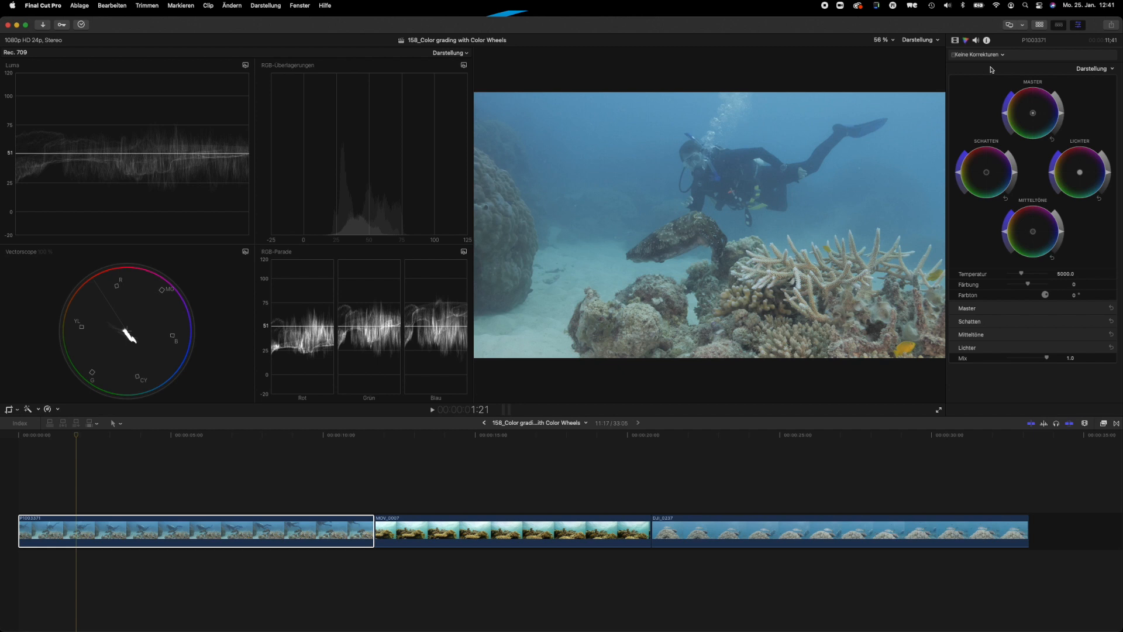
pyautogui.moveTo(999, 106)
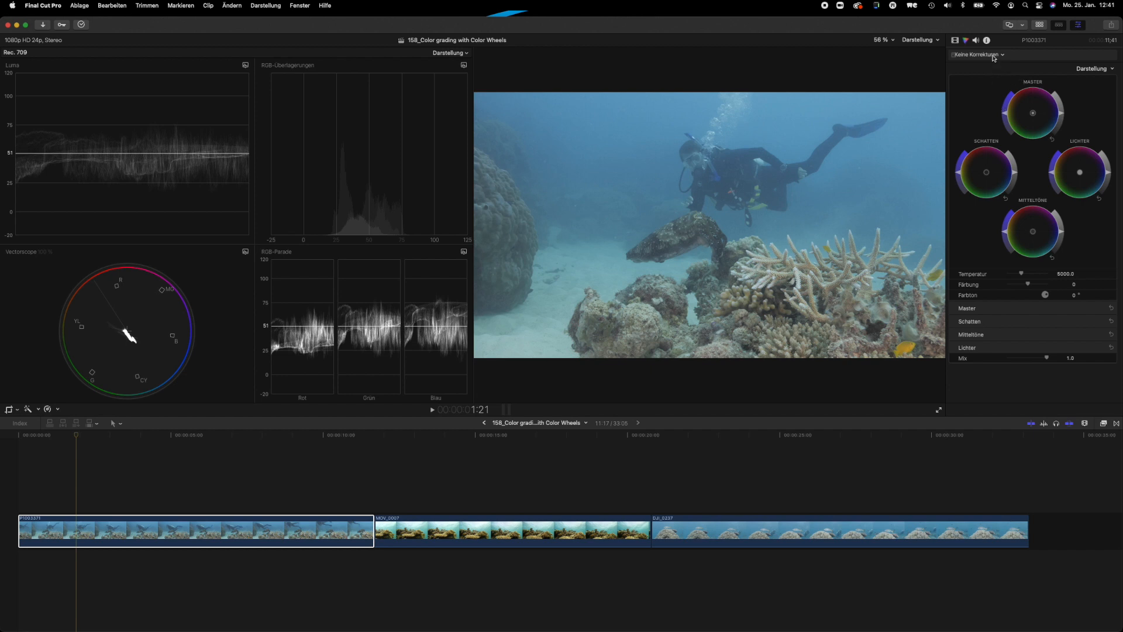
pyautogui.click(976, 54)
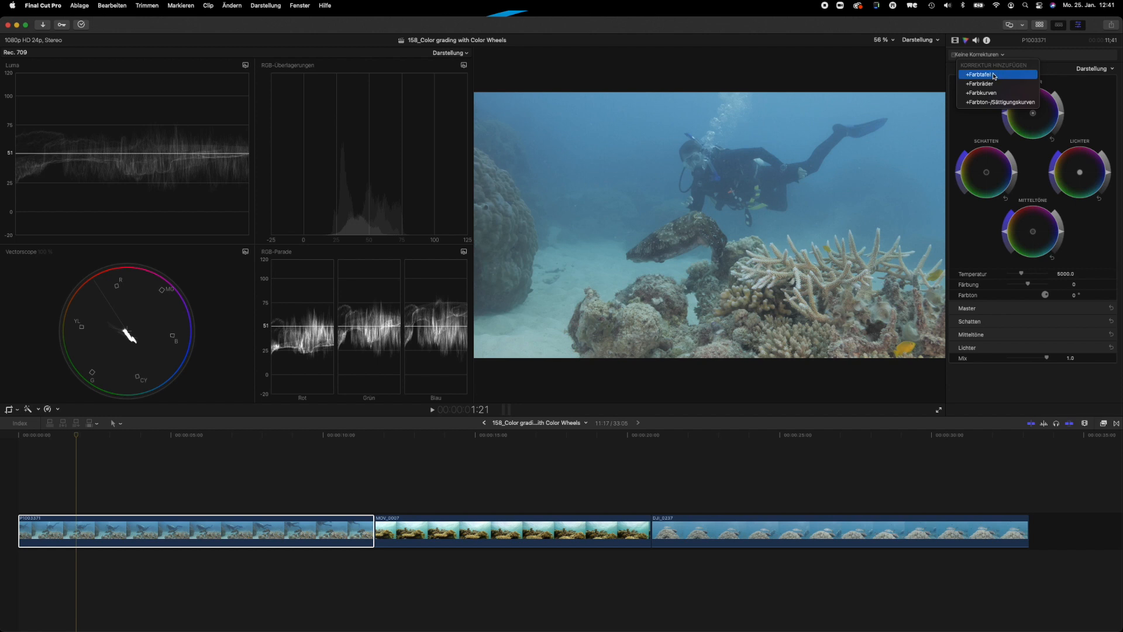
pyautogui.moveTo(999, 80)
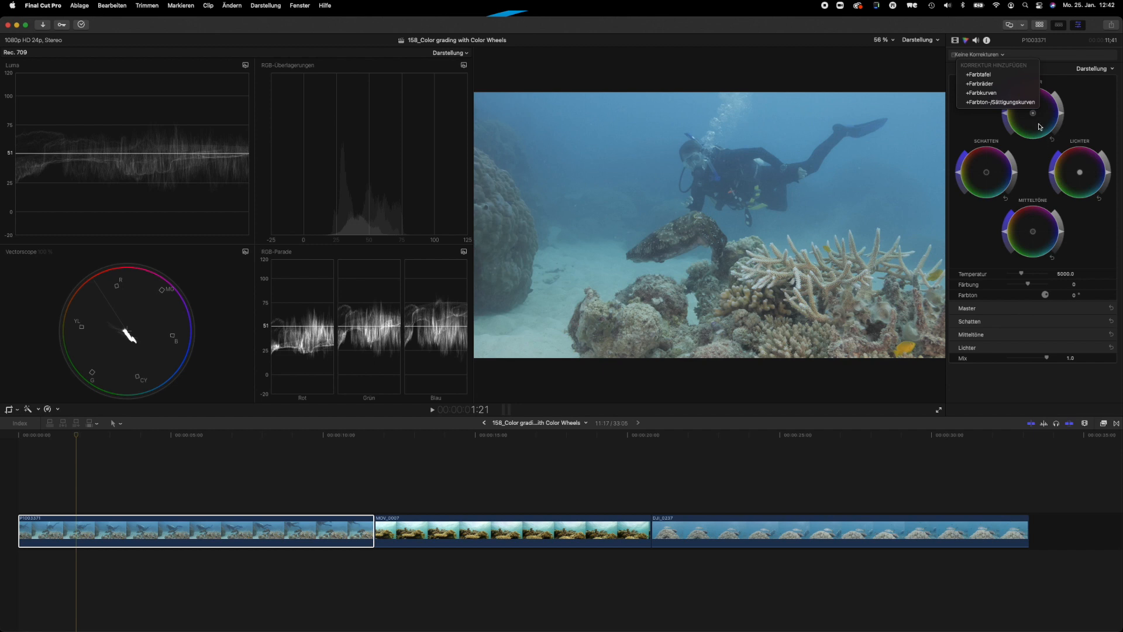
pyautogui.moveTo(1001, 102)
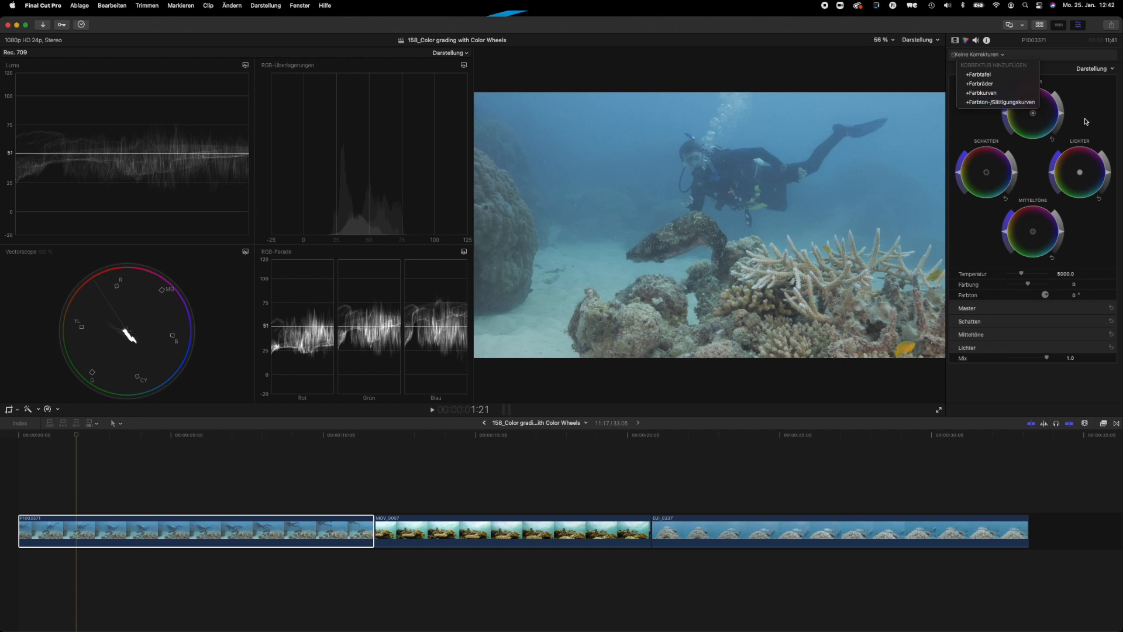
pyautogui.click(1000, 74)
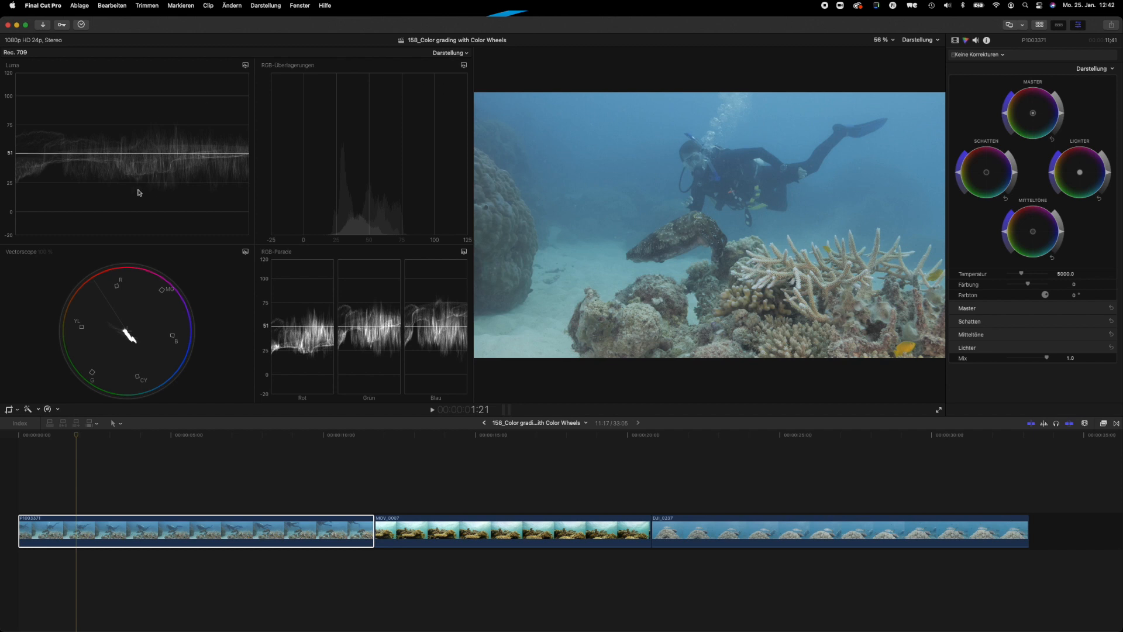
pyautogui.moveTo(205, 192)
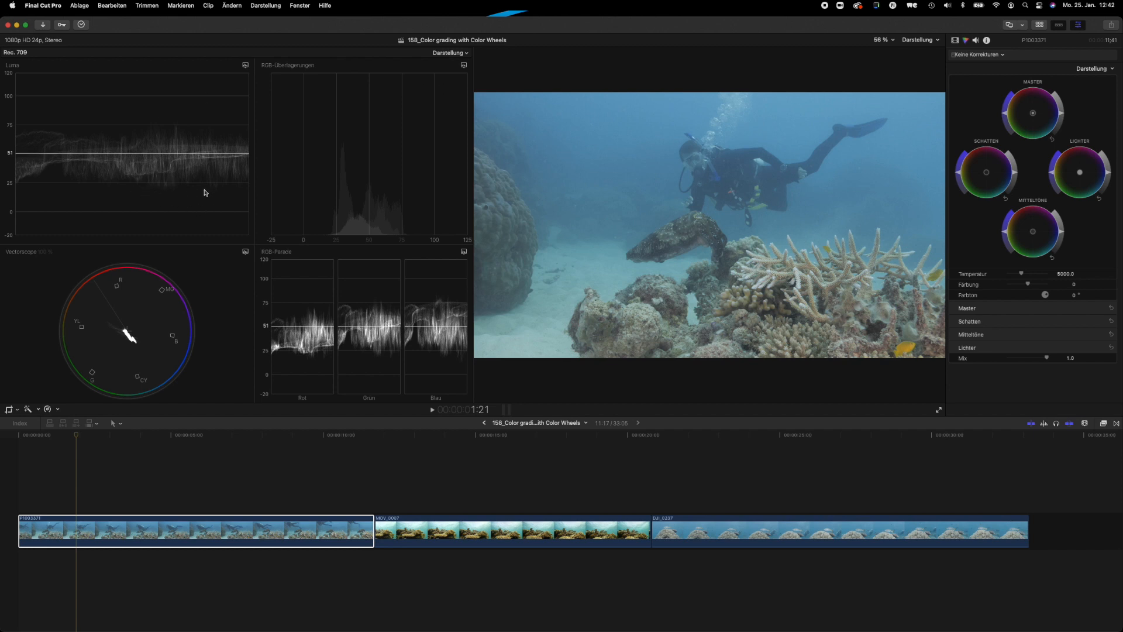
pyautogui.moveTo(1077, 159)
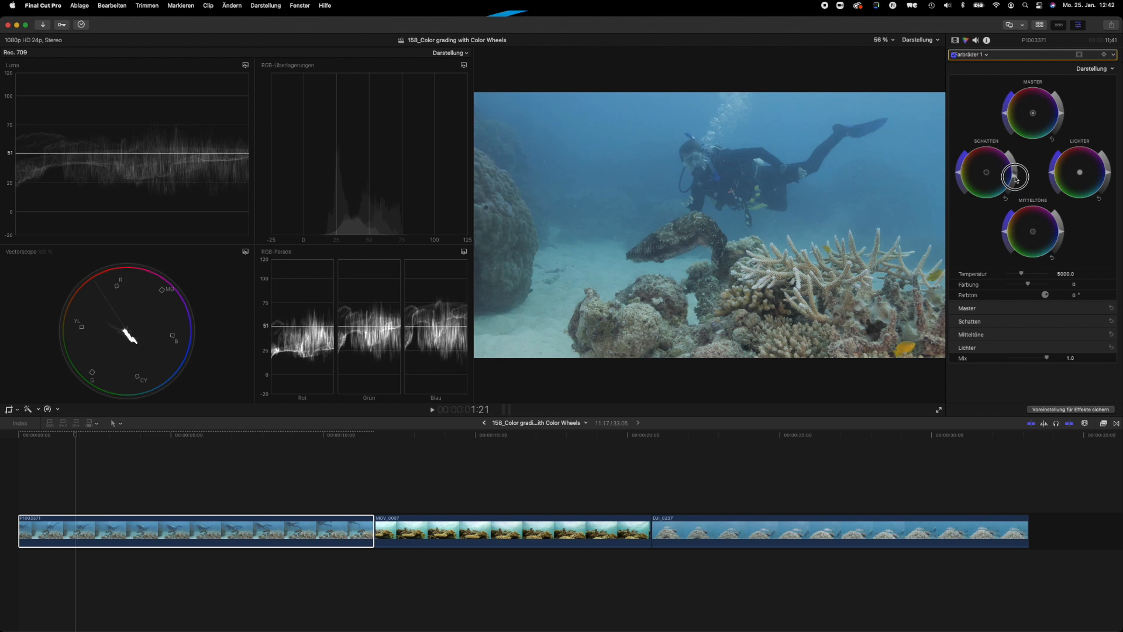
# Darken the Schatten wheel, brighten the Lichter wheel, and adjust Mitteltöne brightness.
pyautogui.moveTo(1015, 179); pyautogui.dragTo(1015, 181)
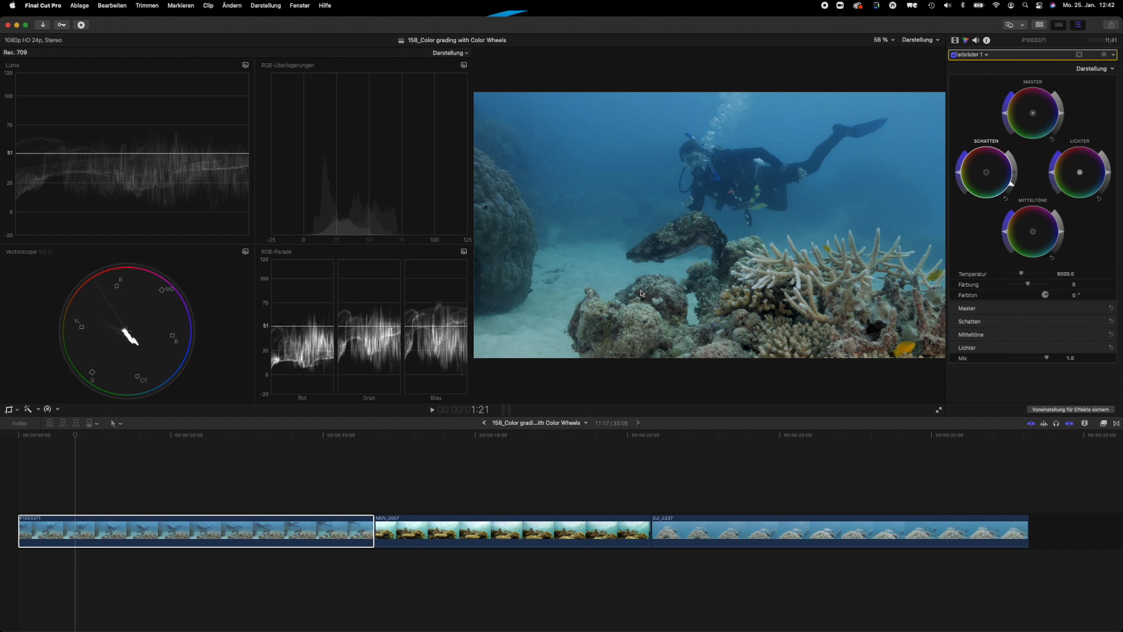
pyautogui.moveTo(1110, 176)
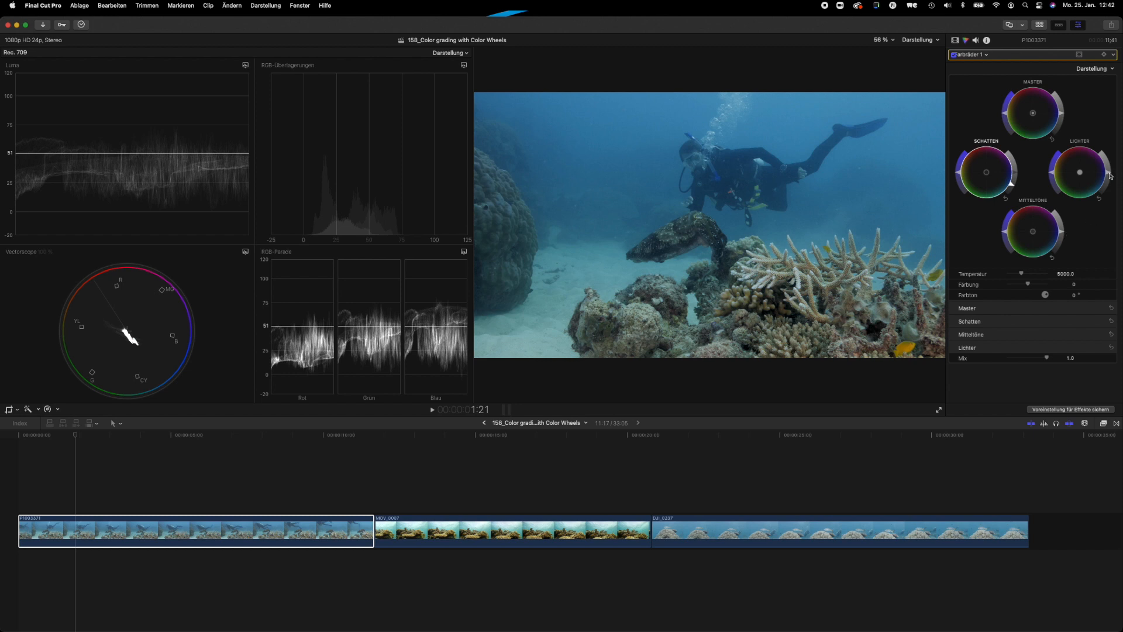
pyautogui.moveTo(1078, 172); pyautogui.dragTo(1108, 158)
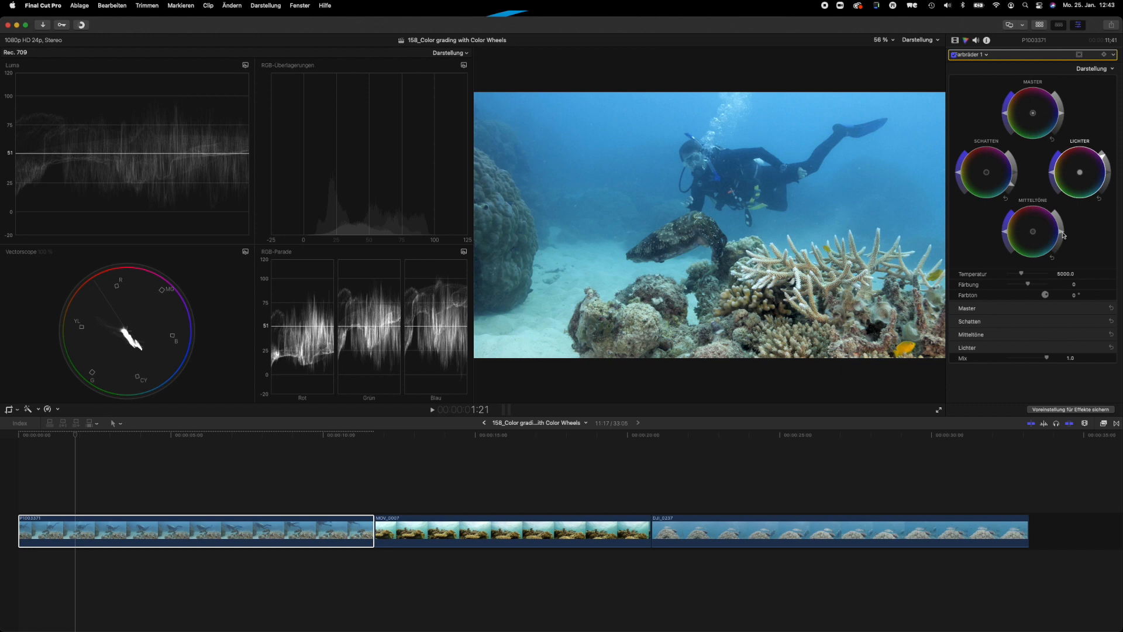
pyautogui.moveTo(1047, 230)
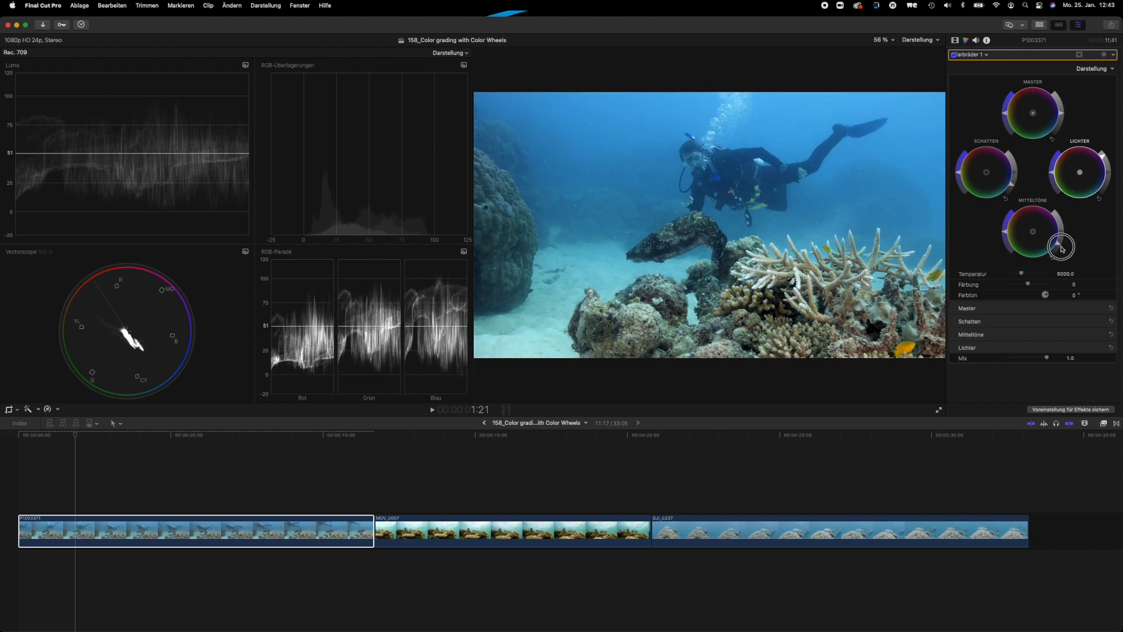
pyautogui.moveTo(1062, 245); pyautogui.dragTo(1060, 224)
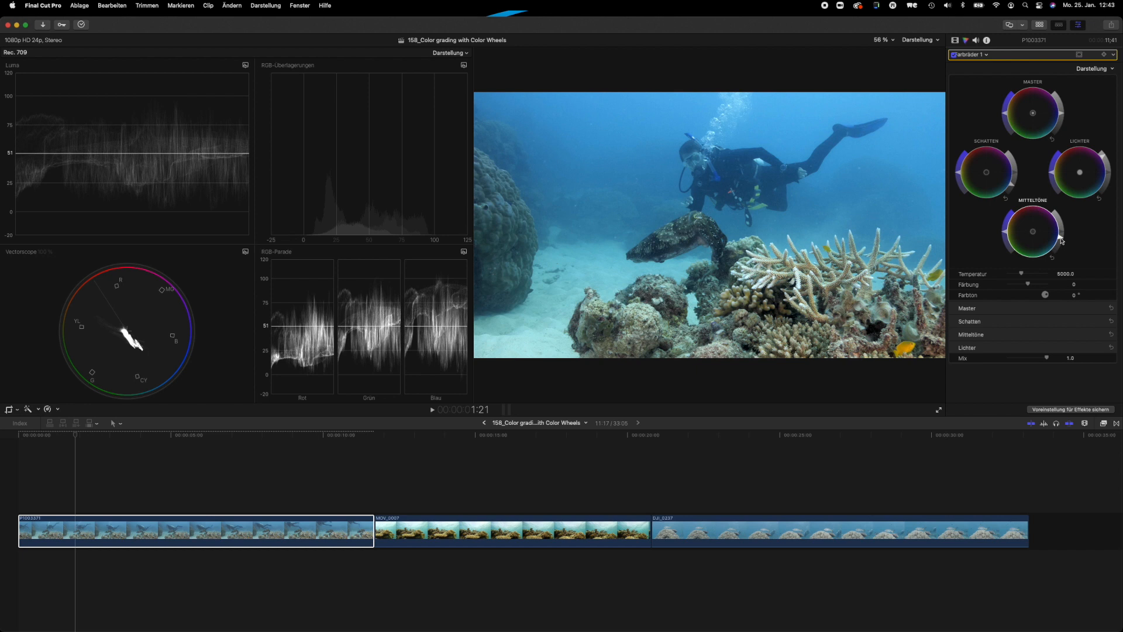
pyautogui.moveTo(1062, 241)
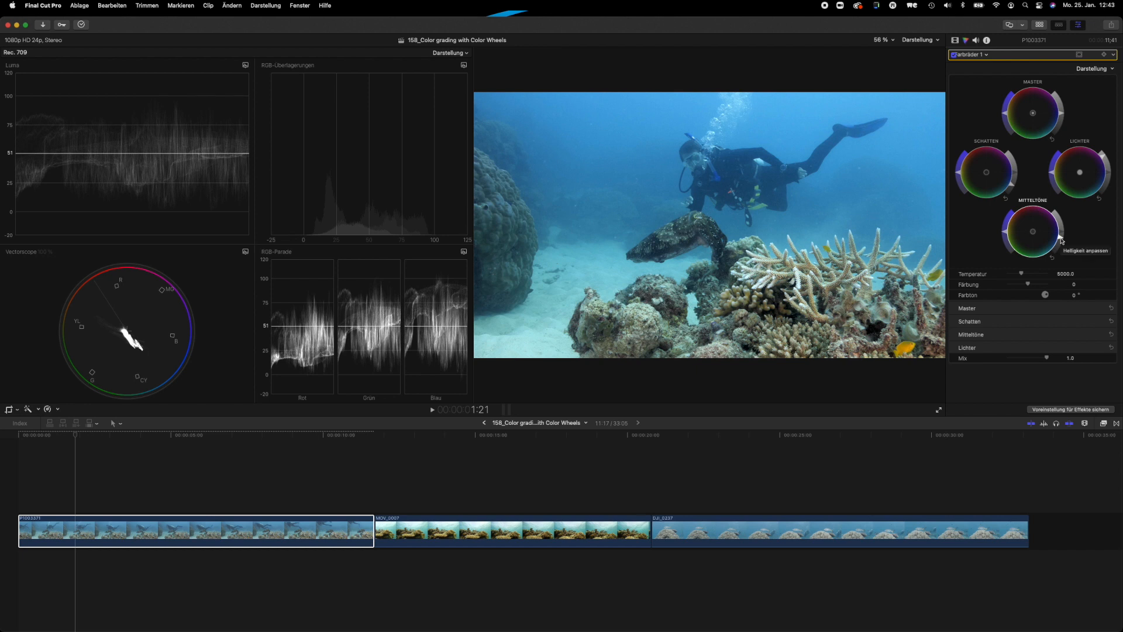
pyautogui.moveTo(1003, 116)
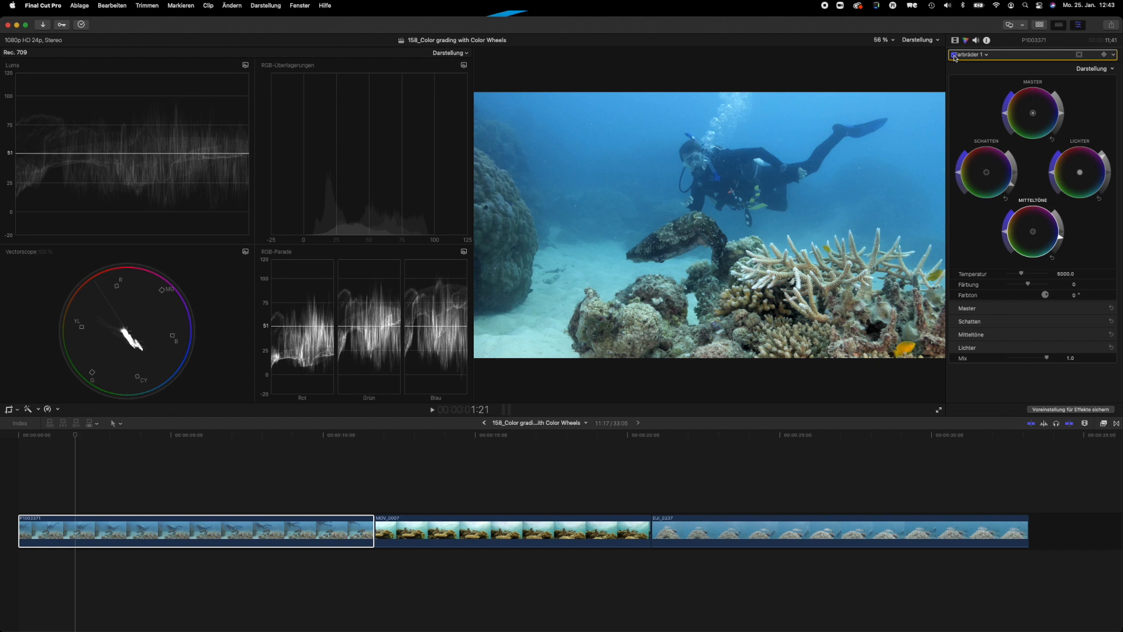
# Add Farbräder 2 from the corrections pop-up and keep it active.
pyautogui.click(969, 54)
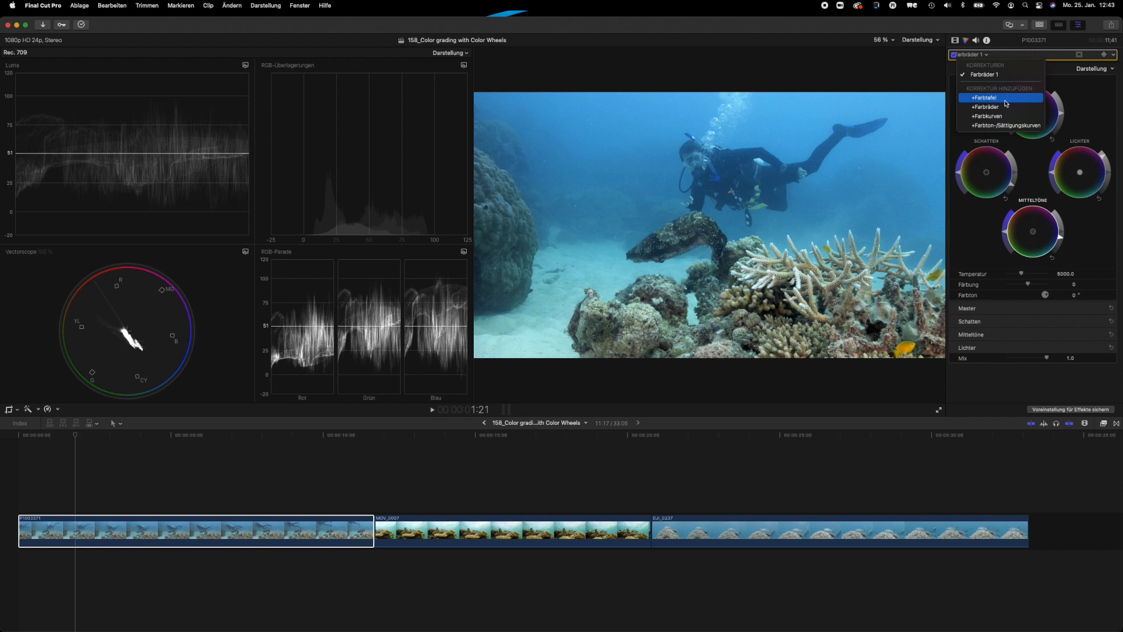
pyautogui.moveTo(990, 107)
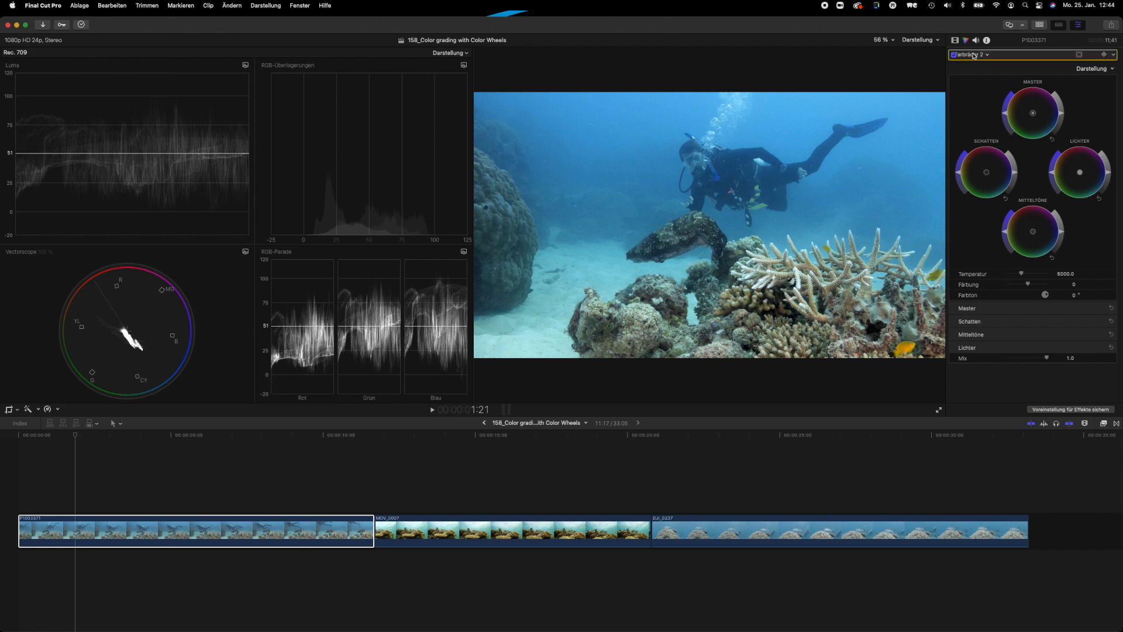
pyautogui.click(969, 55)
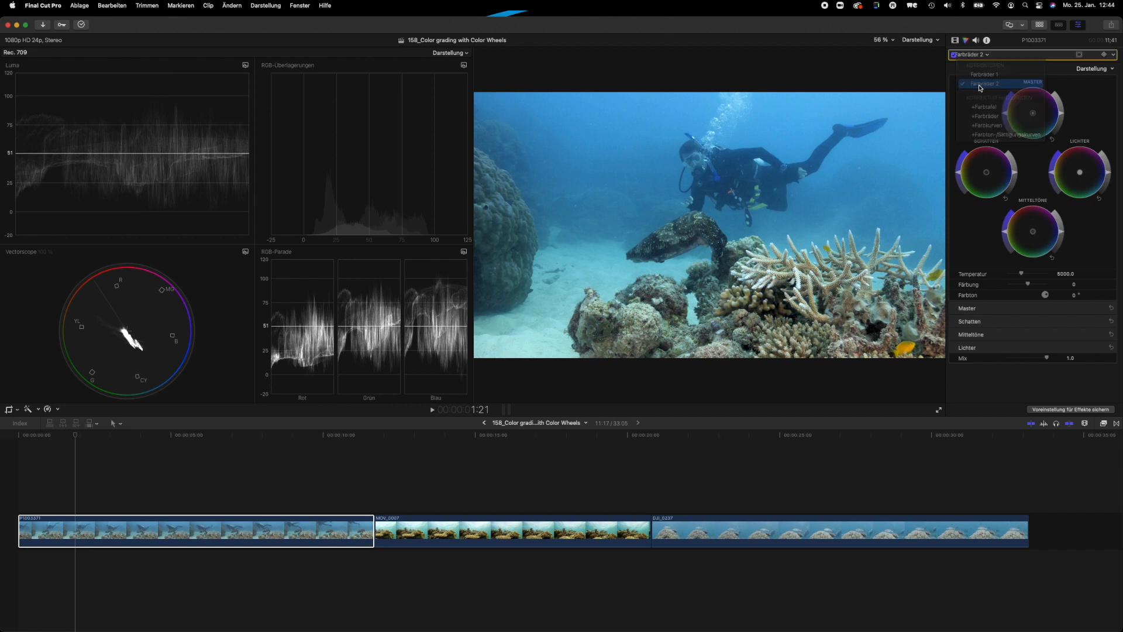
pyautogui.click(988, 83)
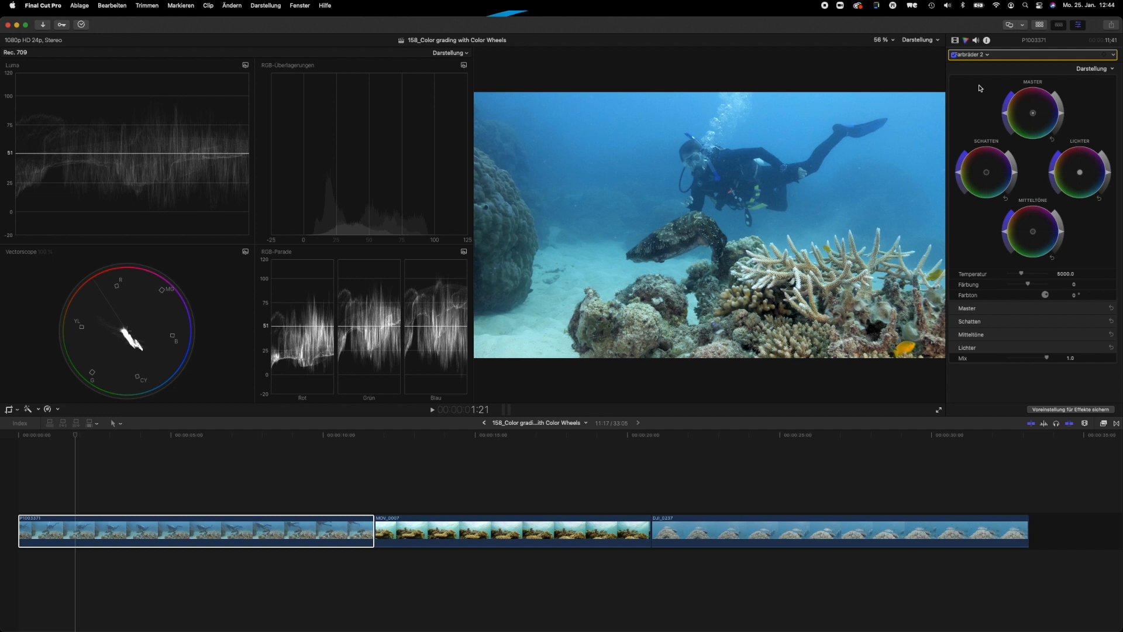
pyautogui.moveTo(993, 101)
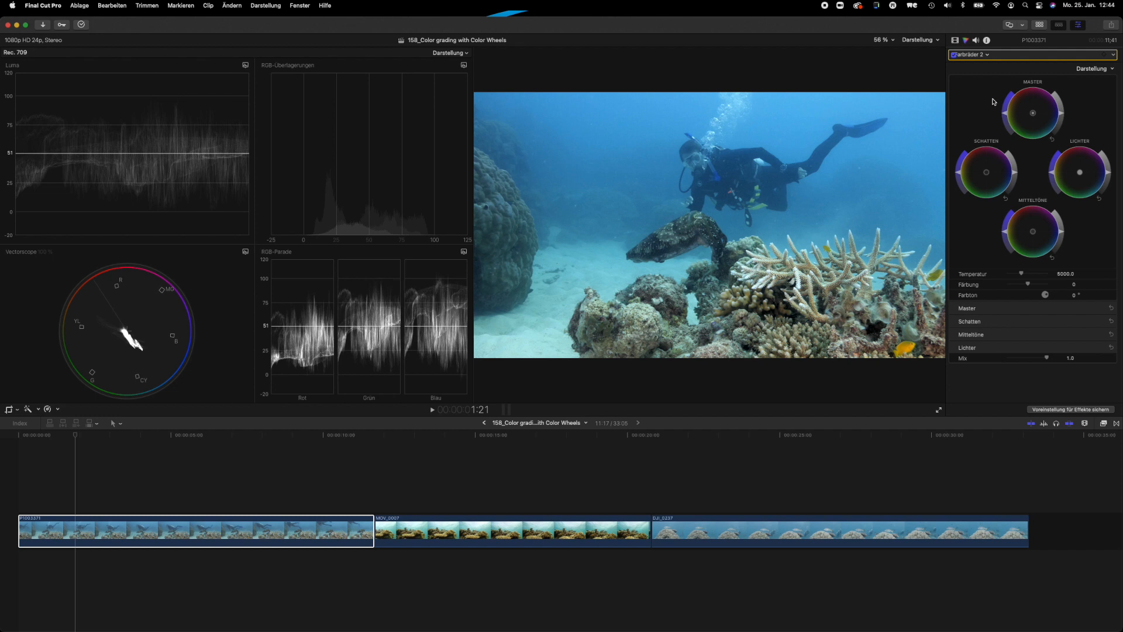
pyautogui.moveTo(975, 113)
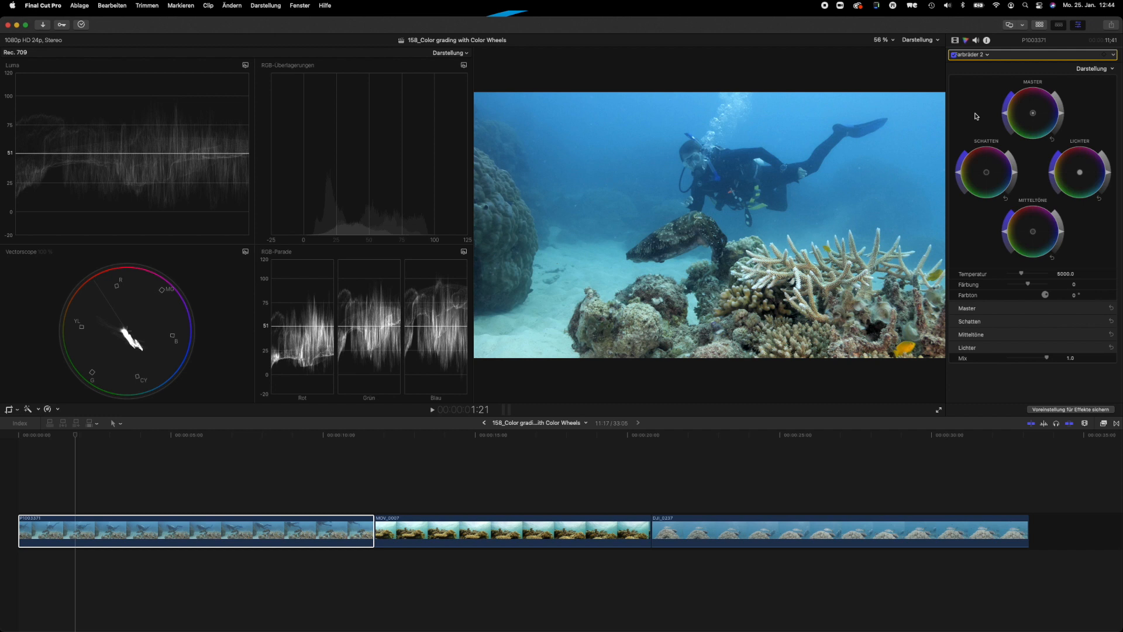
pyautogui.moveTo(1031, 146)
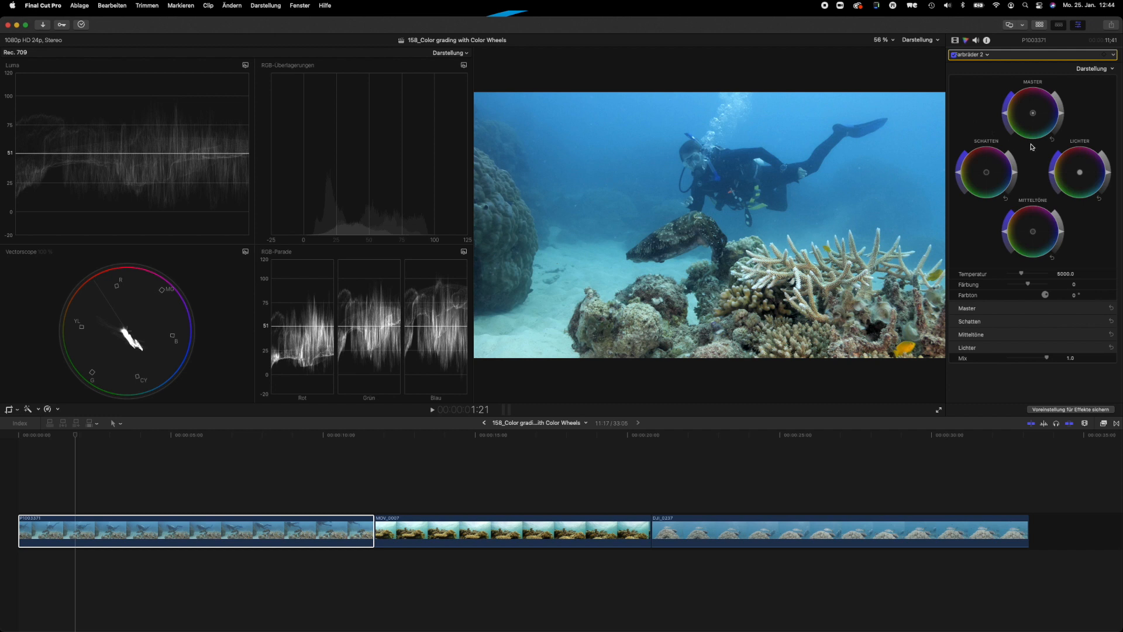
pyautogui.moveTo(1030, 178)
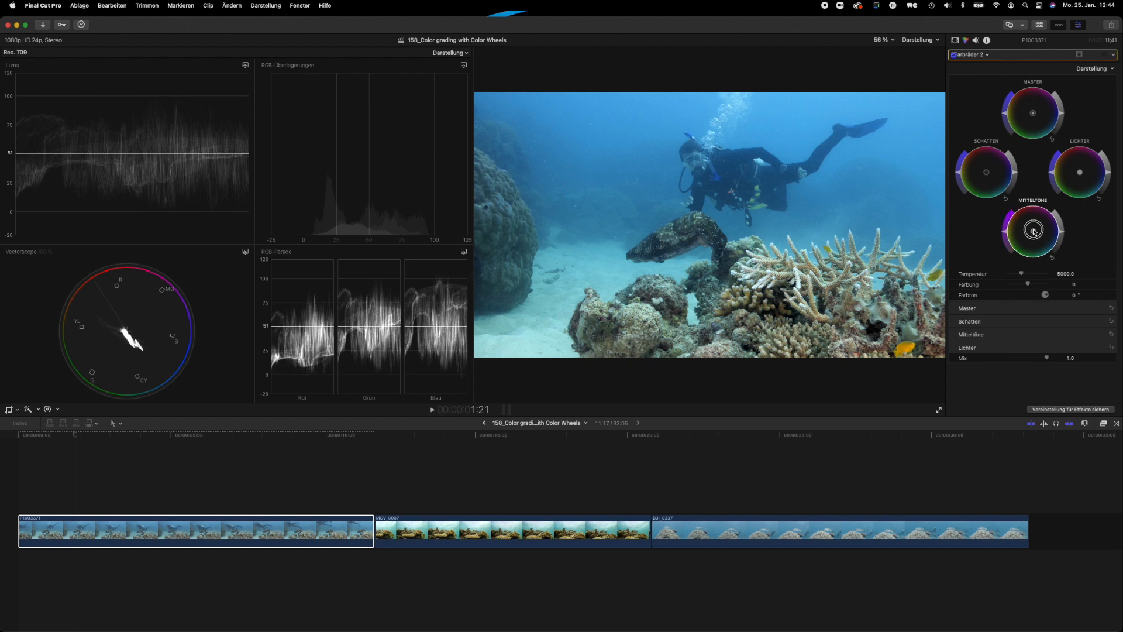
# In Farbräder 2, shift the Mitteltöne toward red and brighten the Lichter wheel.
pyautogui.moveTo(1032, 230); pyautogui.dragTo(1029, 221)
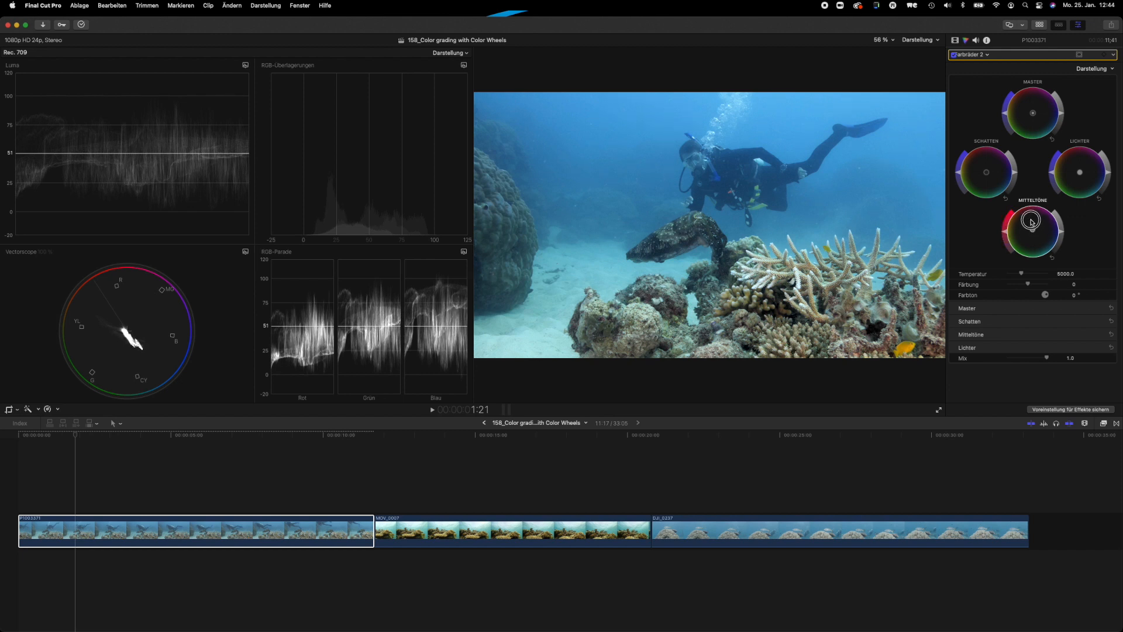
pyautogui.moveTo(1031, 221); pyautogui.dragTo(1025, 213)
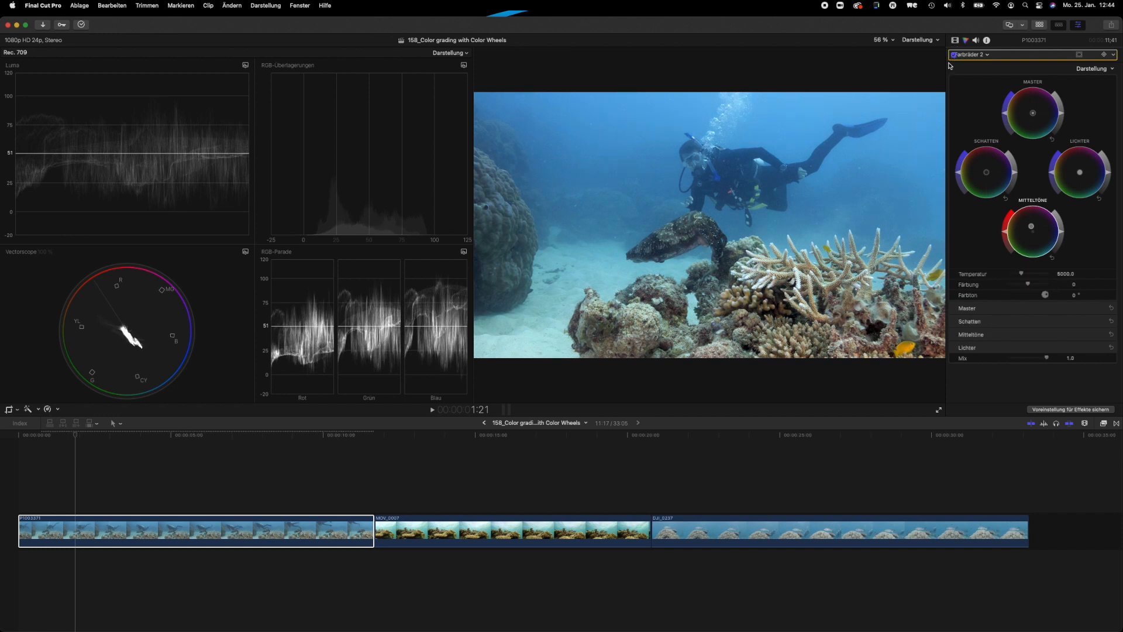
pyautogui.moveTo(863, 229)
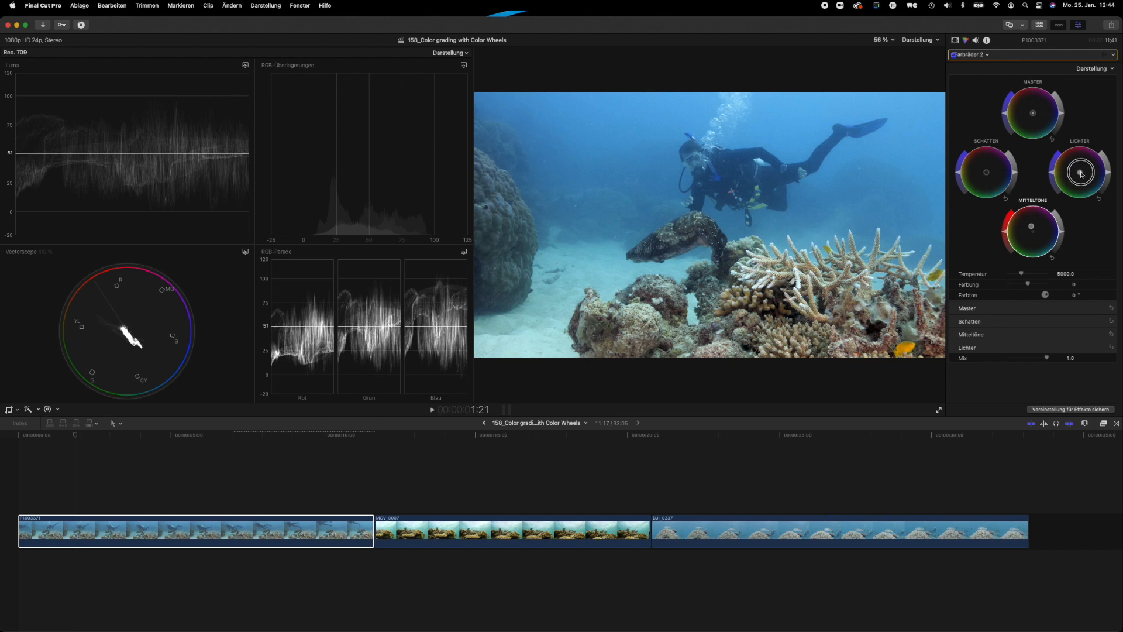
pyautogui.moveTo(1079, 173); pyautogui.dragTo(1091, 174)
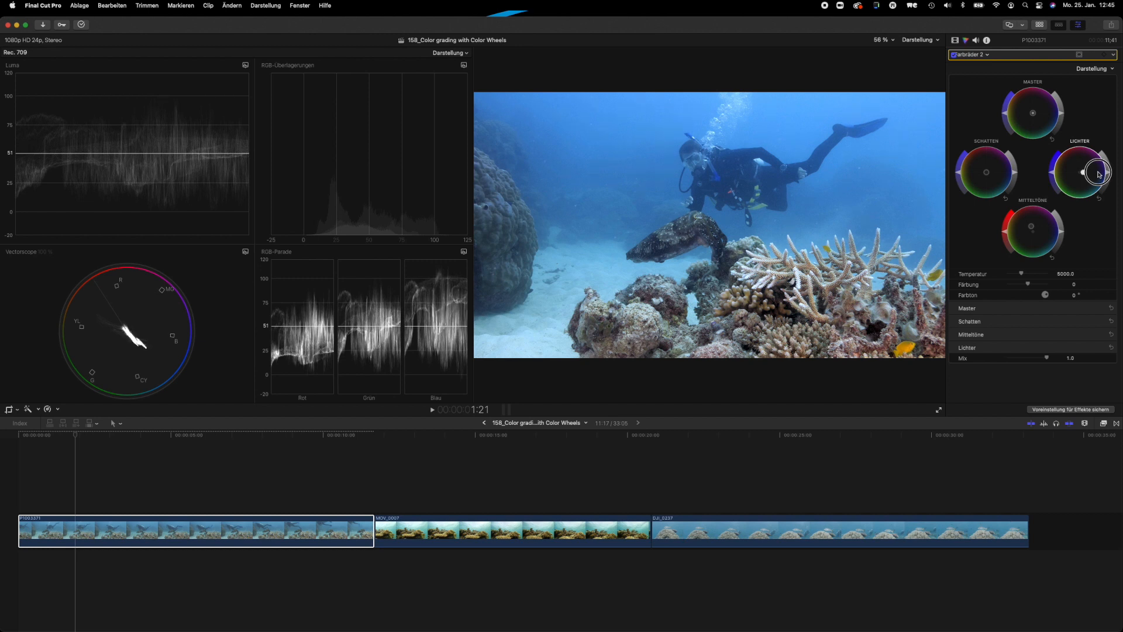
pyautogui.moveTo(1094, 172); pyautogui.dragTo(1081, 172)
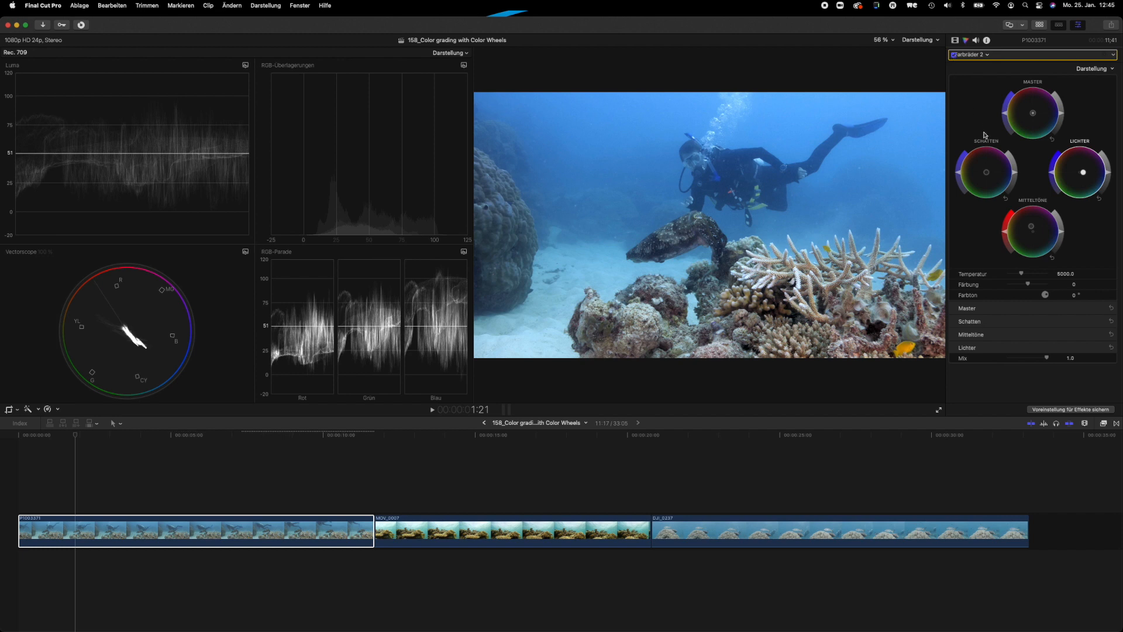
pyautogui.moveTo(967, 169)
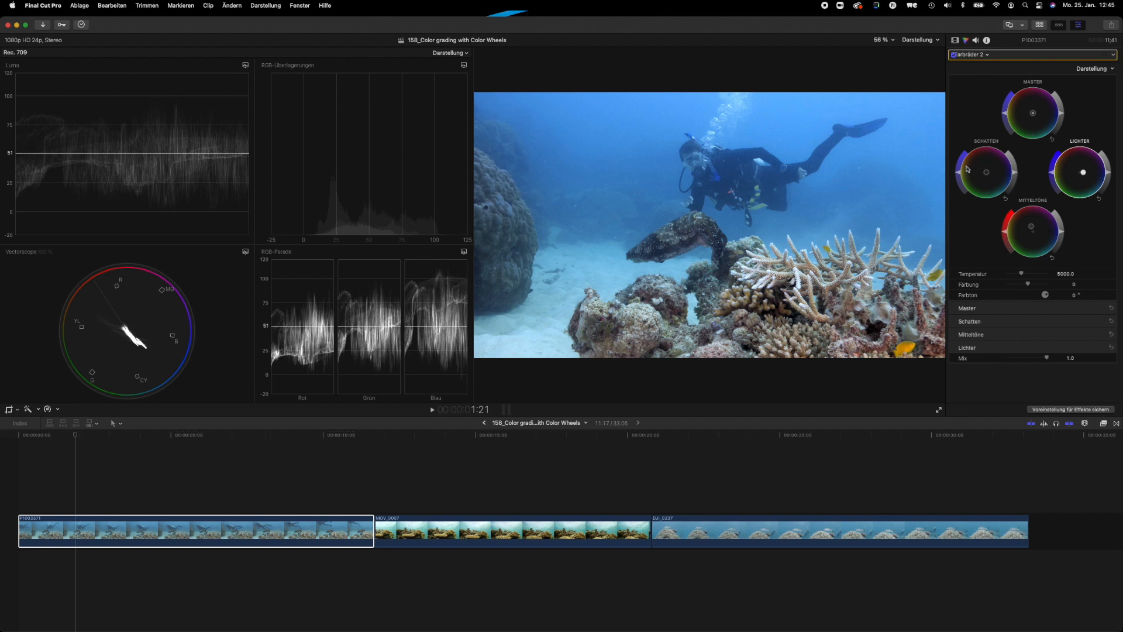
pyautogui.moveTo(1054, 147)
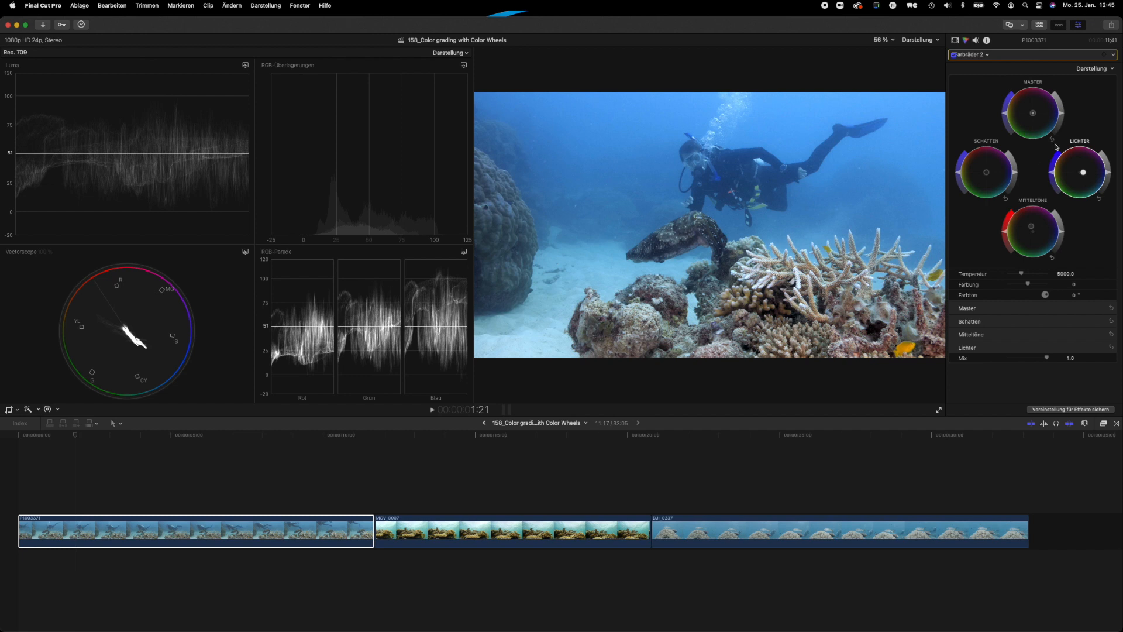
pyautogui.moveTo(1030, 181)
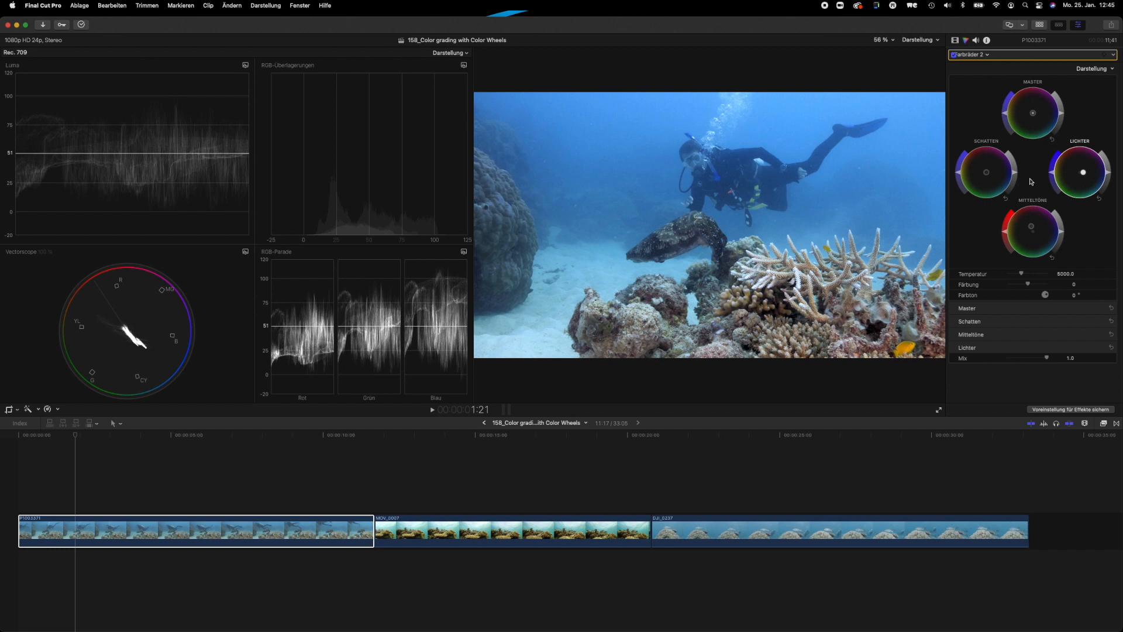
pyautogui.moveTo(1009, 92)
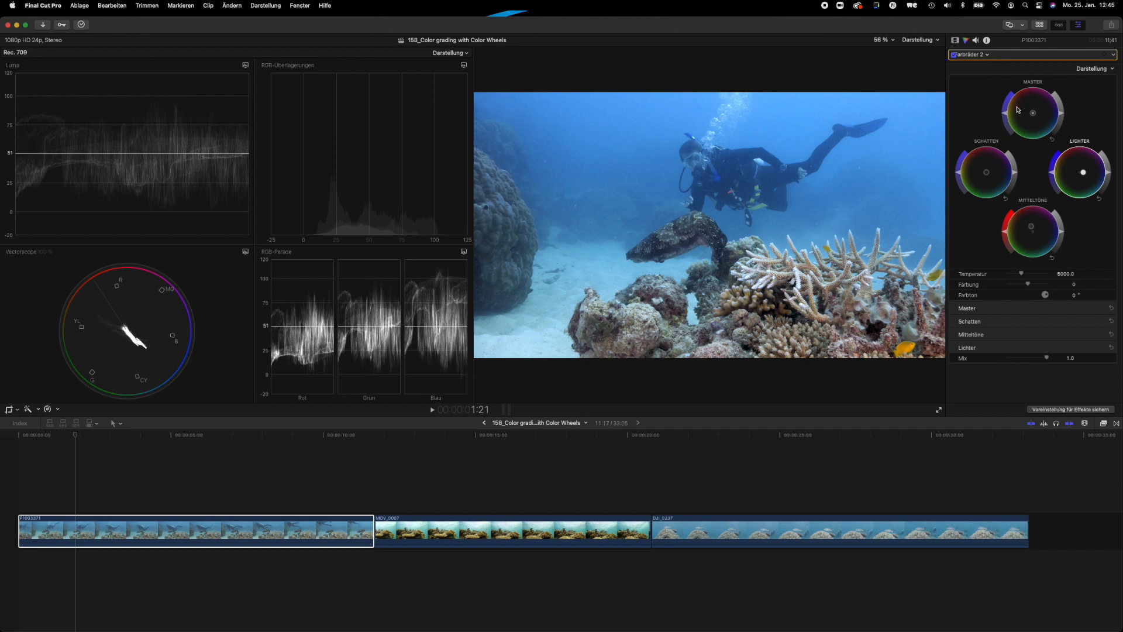
pyautogui.moveTo(1027, 131)
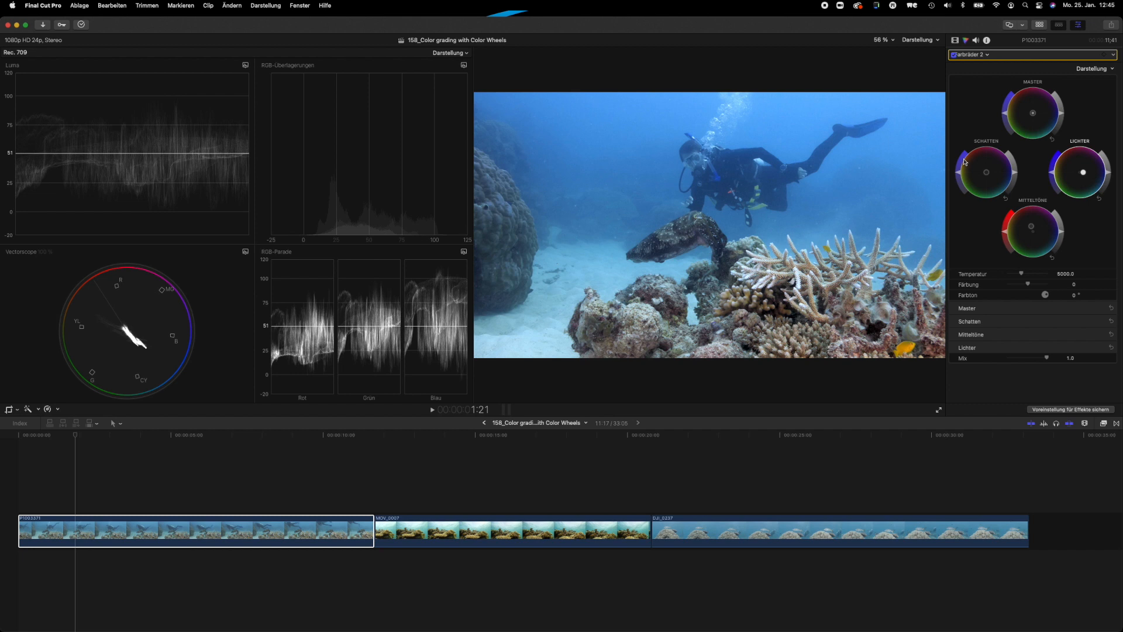
pyautogui.moveTo(1019, 224)
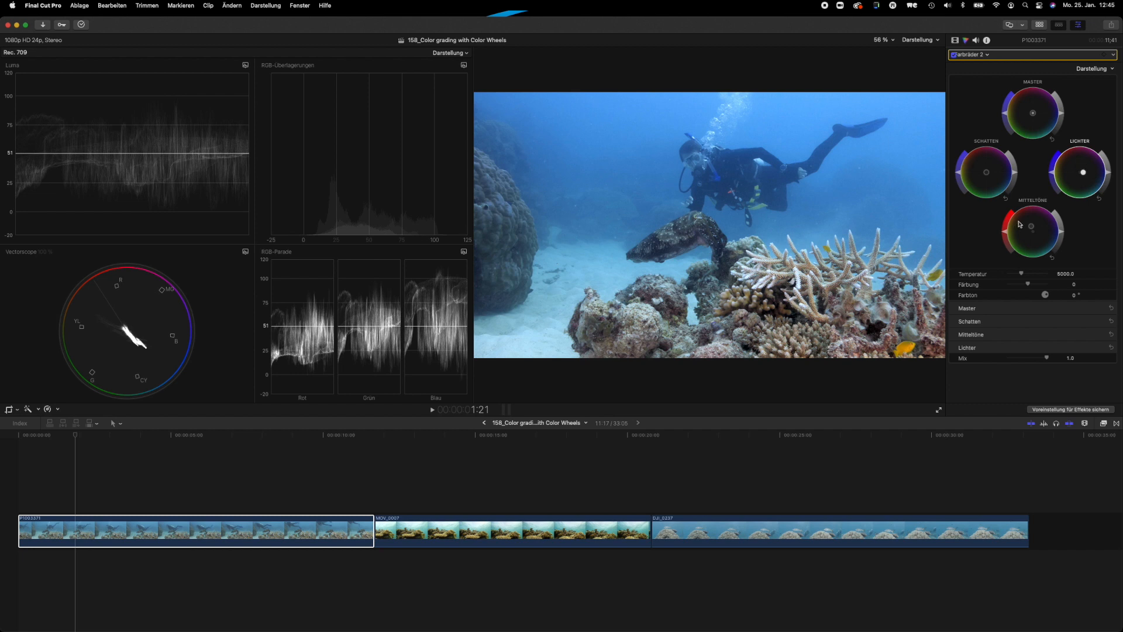
pyautogui.moveTo(1020, 168)
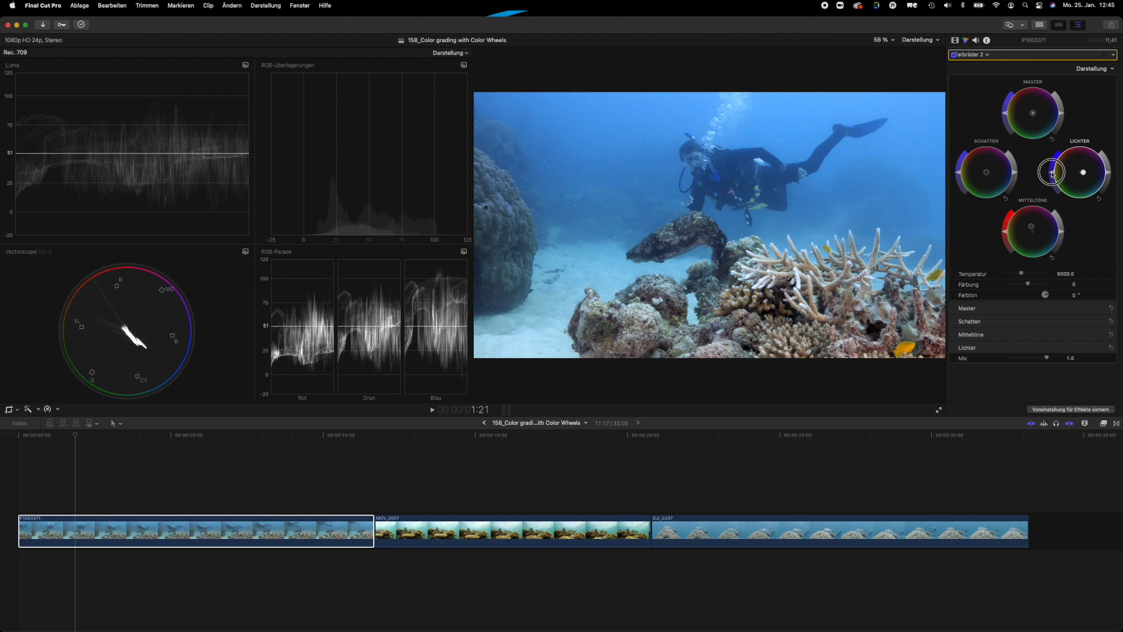
# Raise the Lichter wheel saturation in Farbräder 2 so the water turns vivid blue.
pyautogui.moveTo(1051, 172); pyautogui.dragTo(1055, 156)
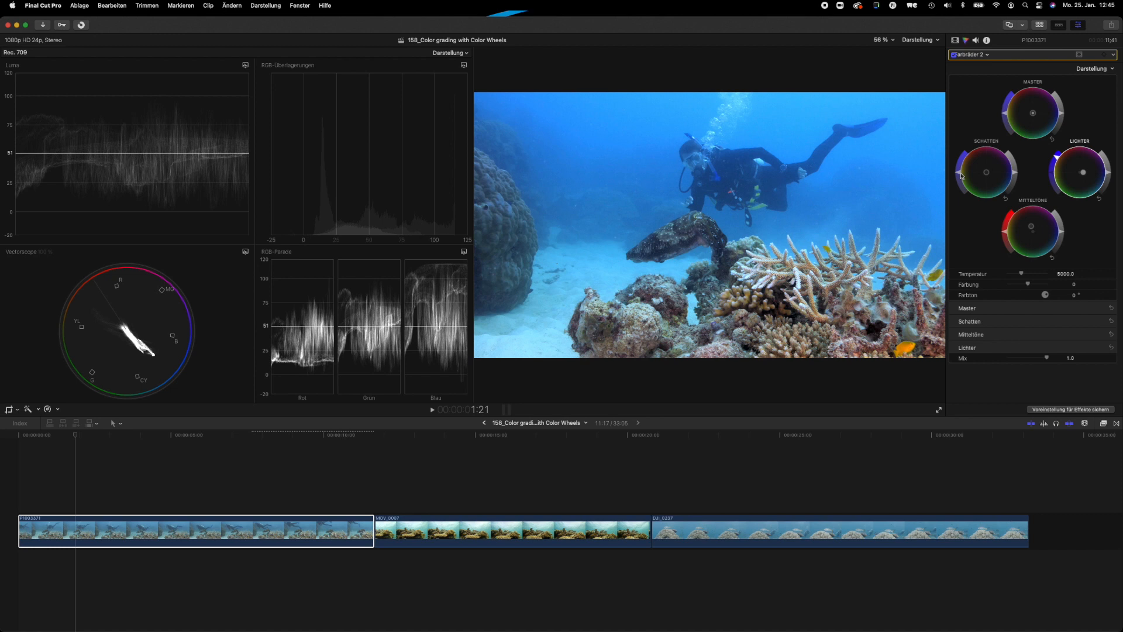
pyautogui.moveTo(962, 173)
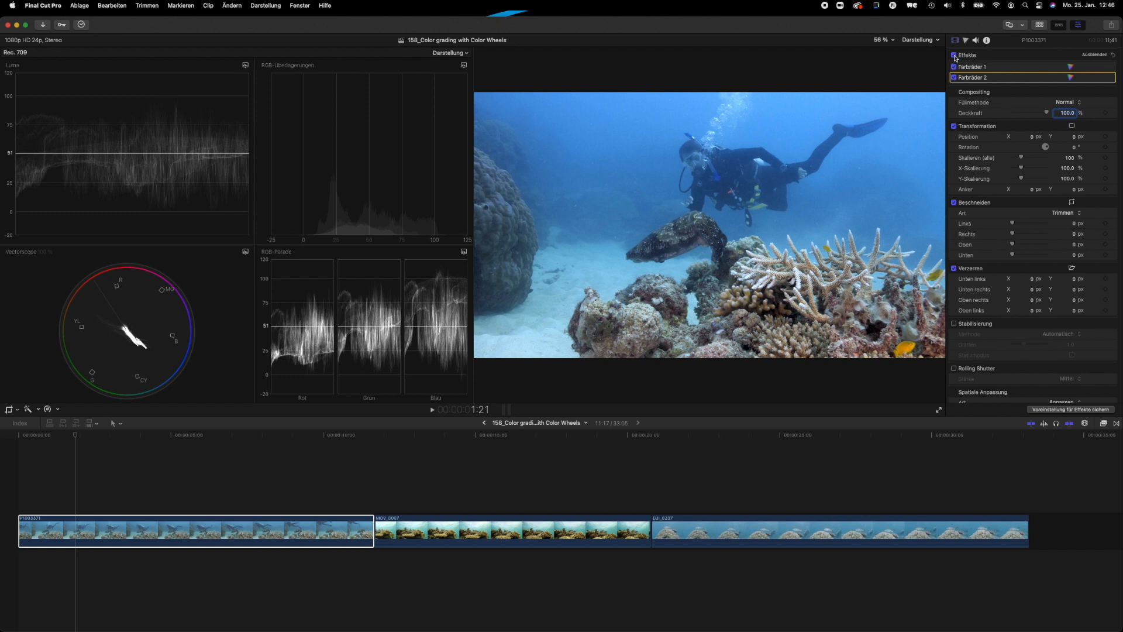
pyautogui.click(513, 530)
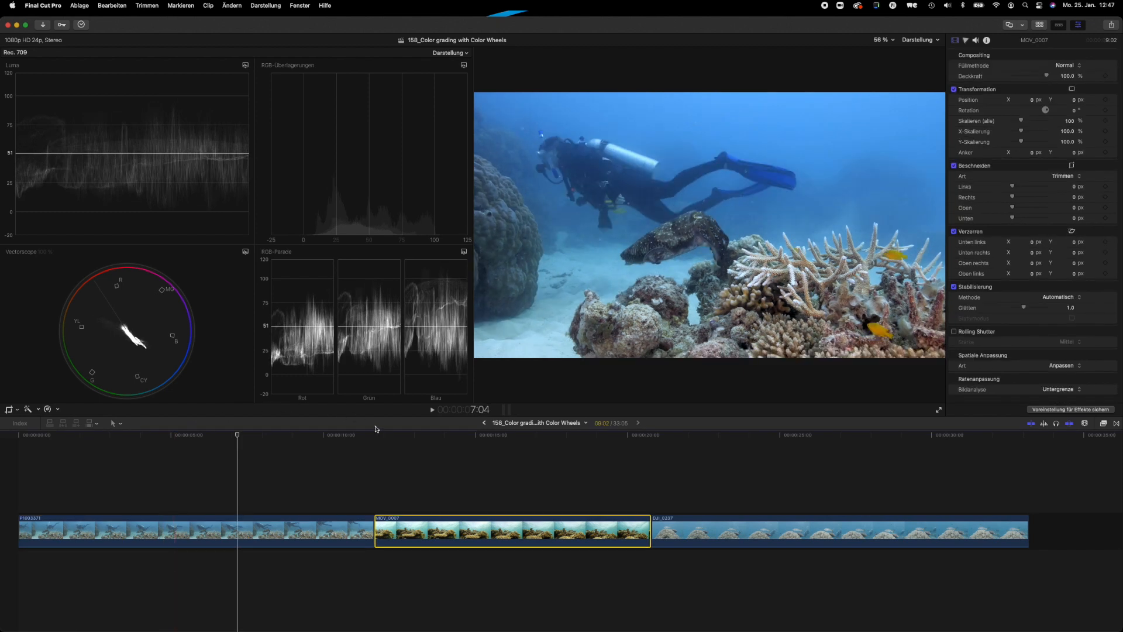
pyautogui.click(545, 530)
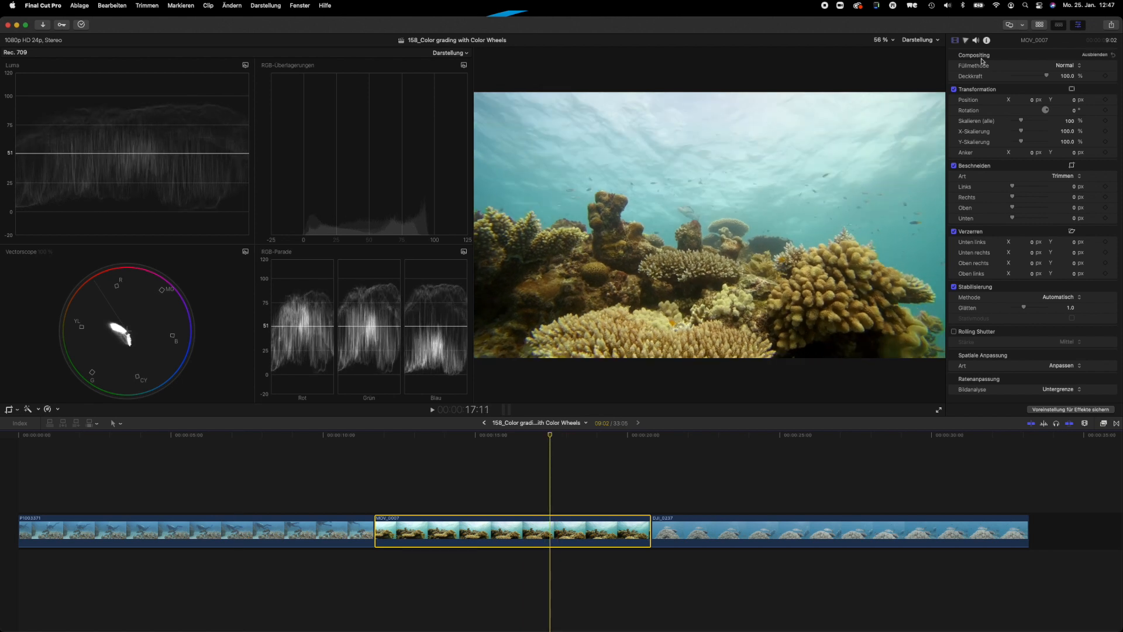
pyautogui.click(975, 40)
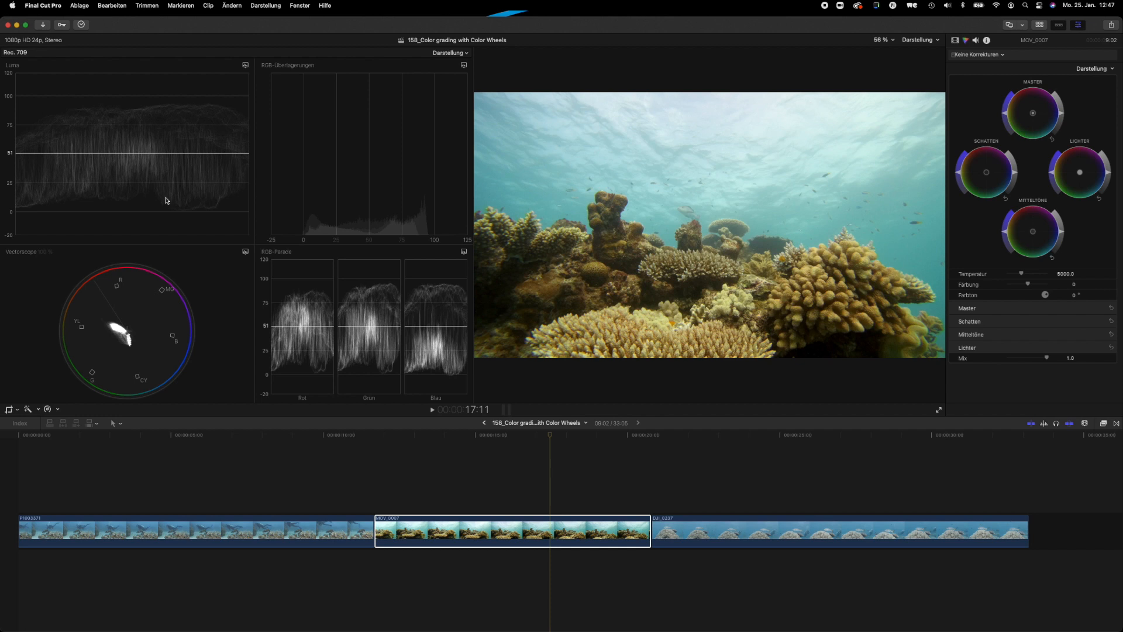
pyautogui.moveTo(218, 116)
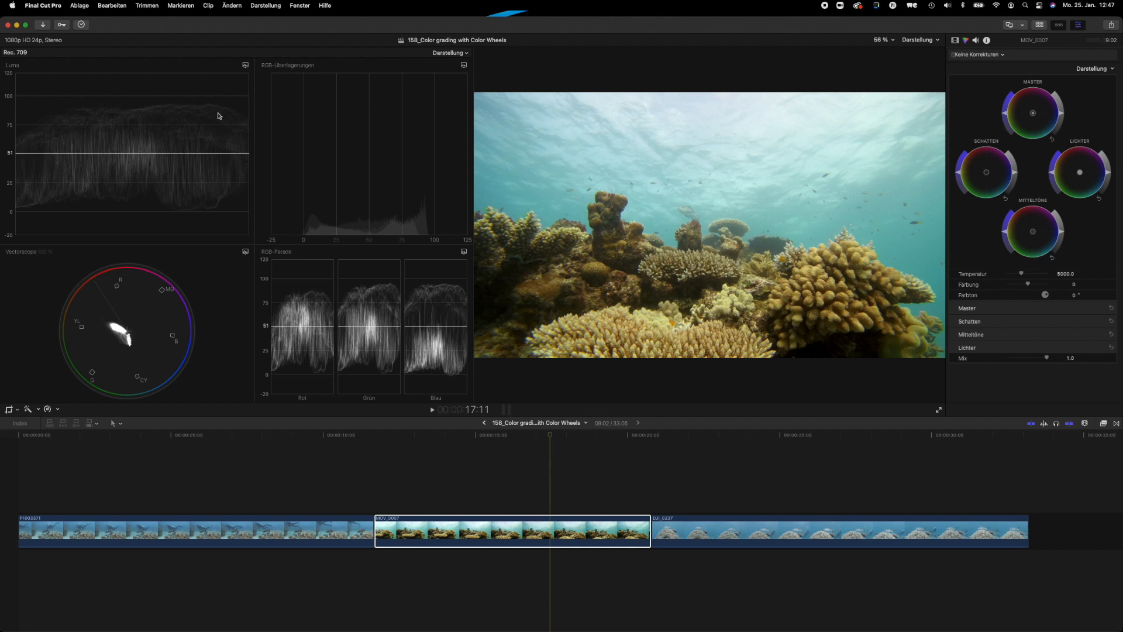
pyautogui.moveTo(201, 115)
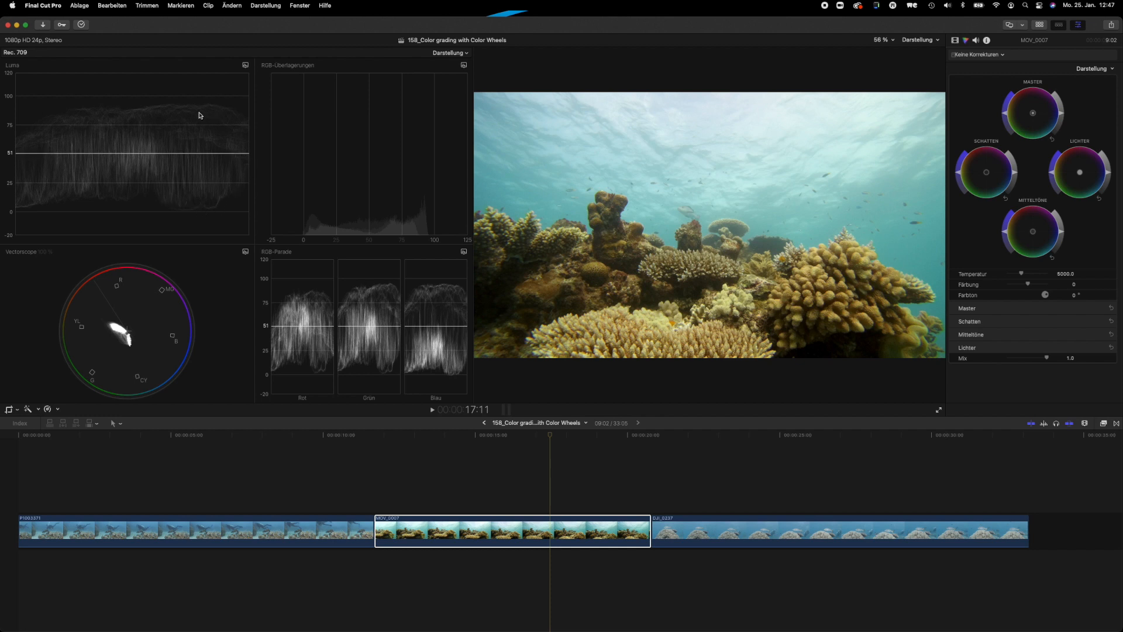
pyautogui.moveTo(160, 121)
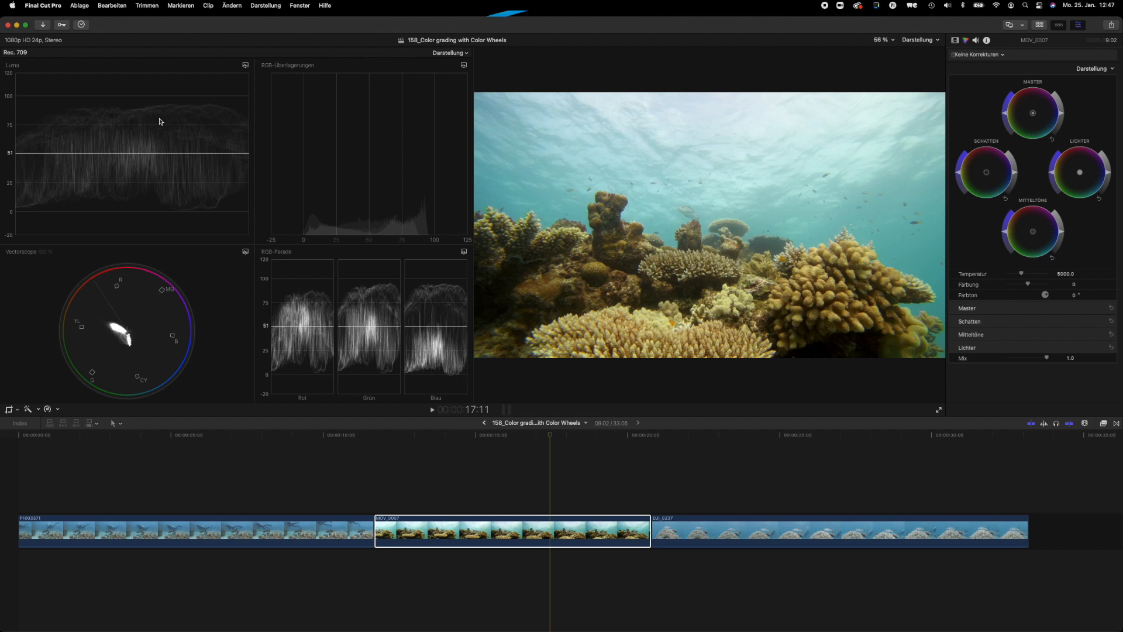
pyautogui.moveTo(171, 131)
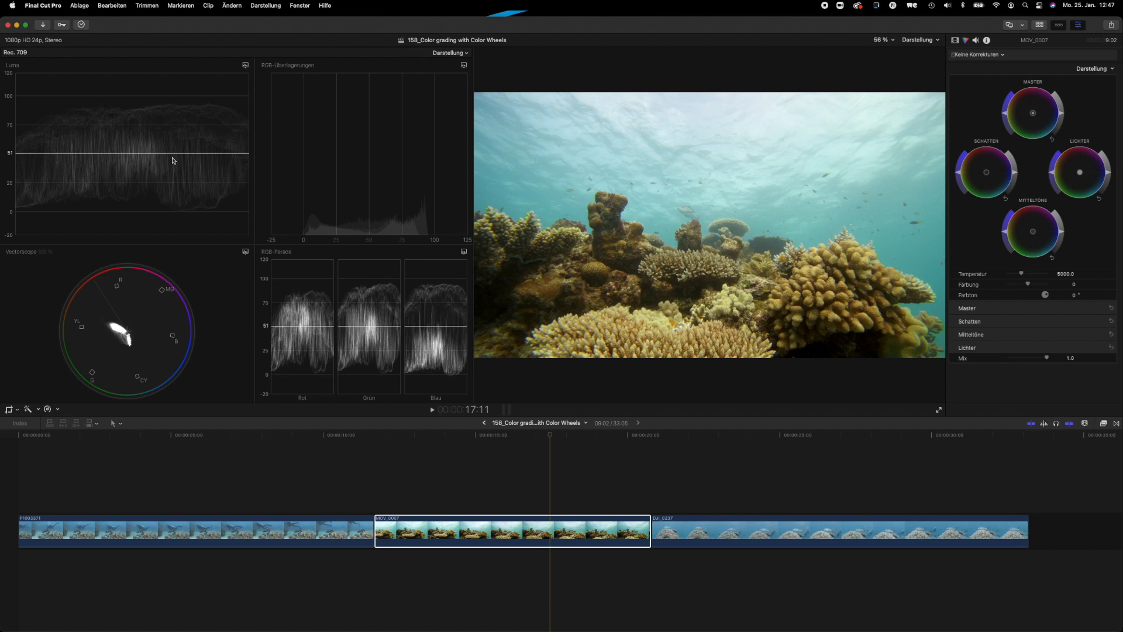
pyautogui.moveTo(187, 127)
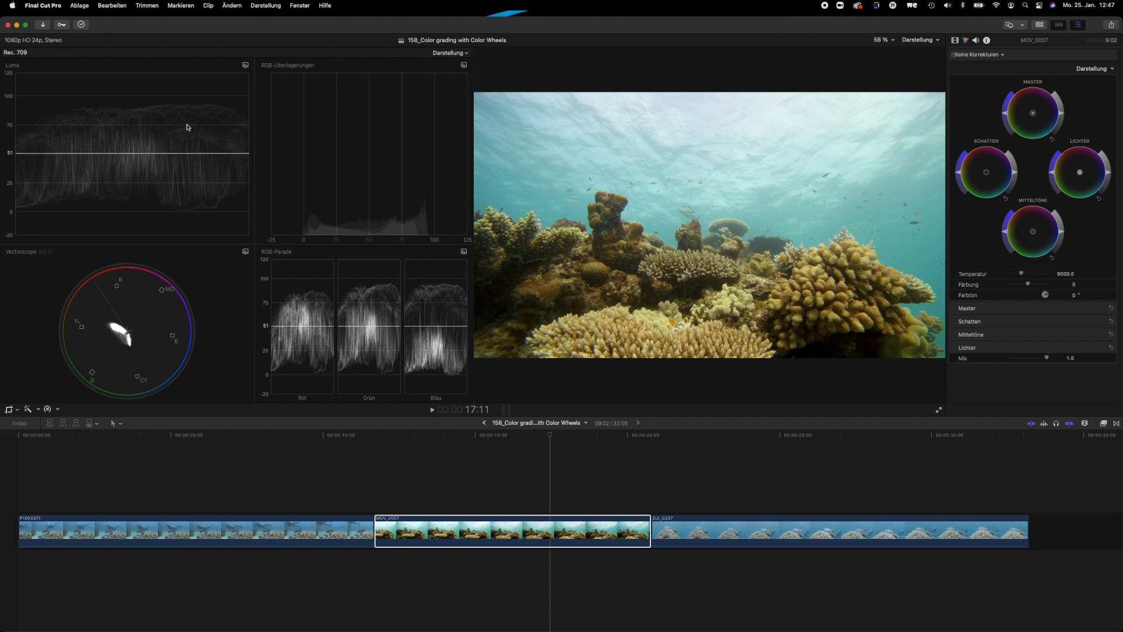
pyautogui.moveTo(1028, 199)
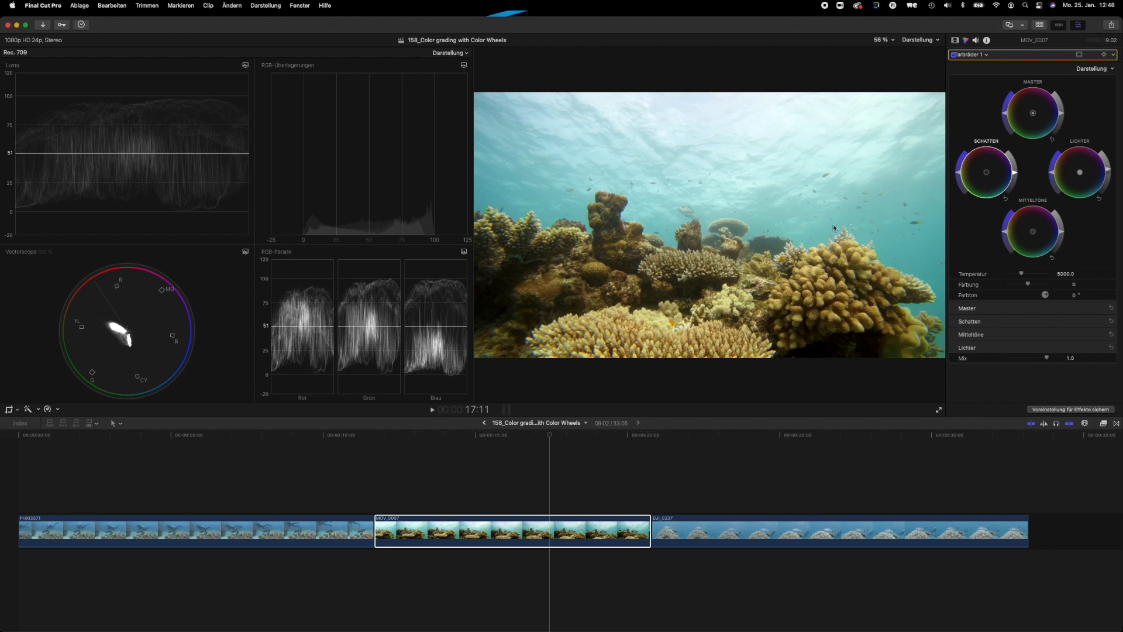
pyautogui.moveTo(1094, 220)
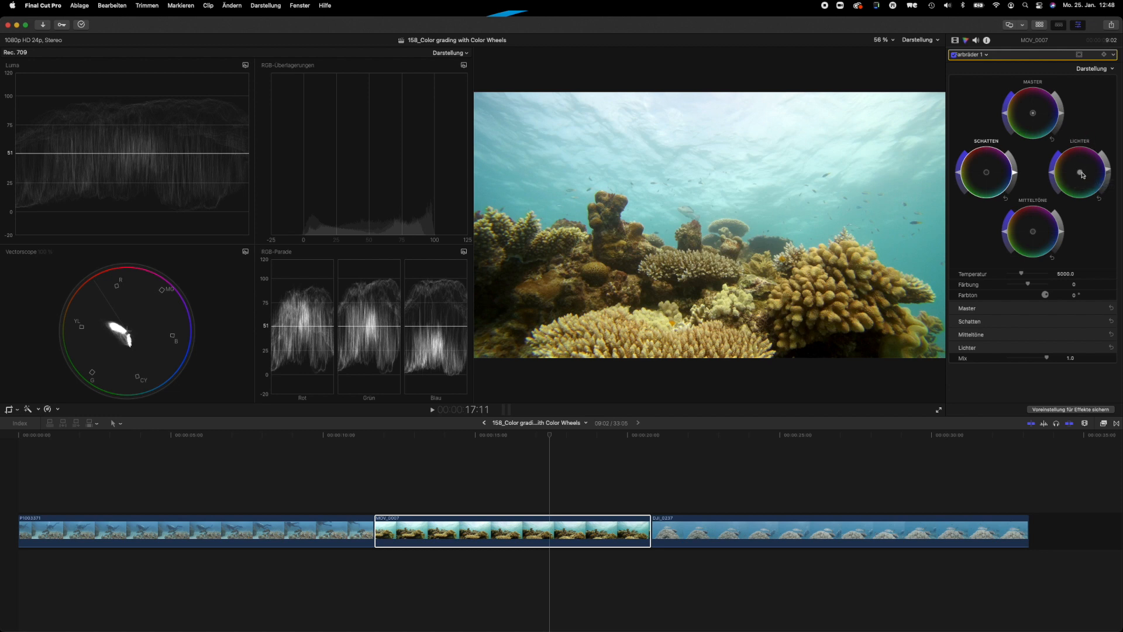
# Brighten the coral reef clip's Highlights wheel and adjust its Midtones slider.
pyautogui.moveTo(1079, 175); pyautogui.dragTo(1091, 174)
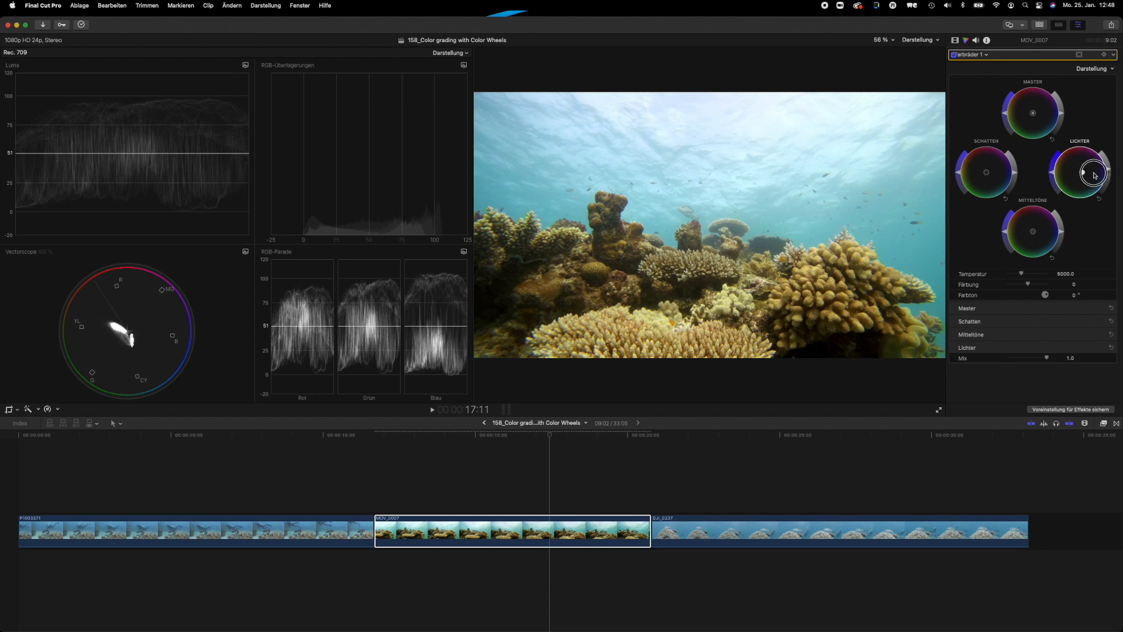
pyautogui.moveTo(1079, 172); pyautogui.dragTo(1084, 172)
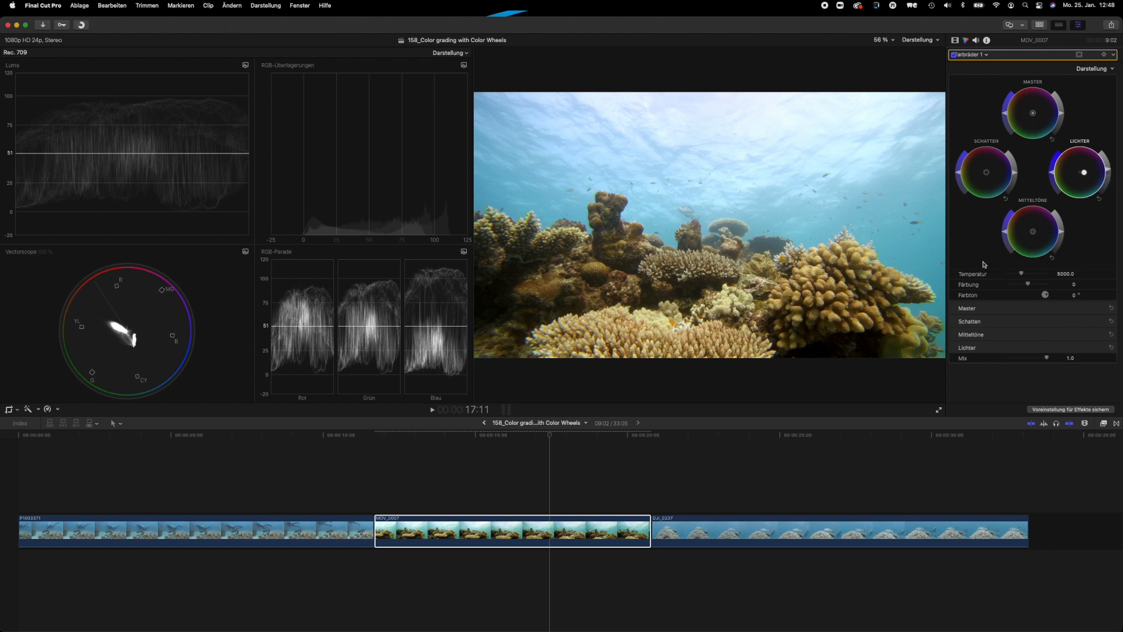
pyautogui.click(1031, 232)
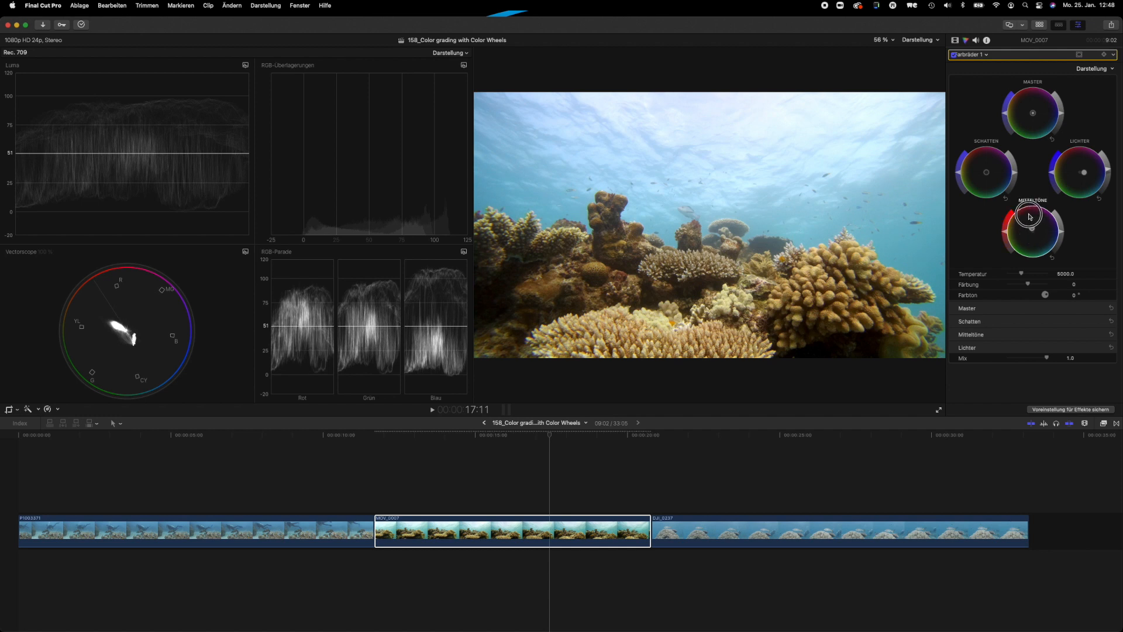
pyautogui.moveTo(1031, 214); pyautogui.dragTo(1032, 227)
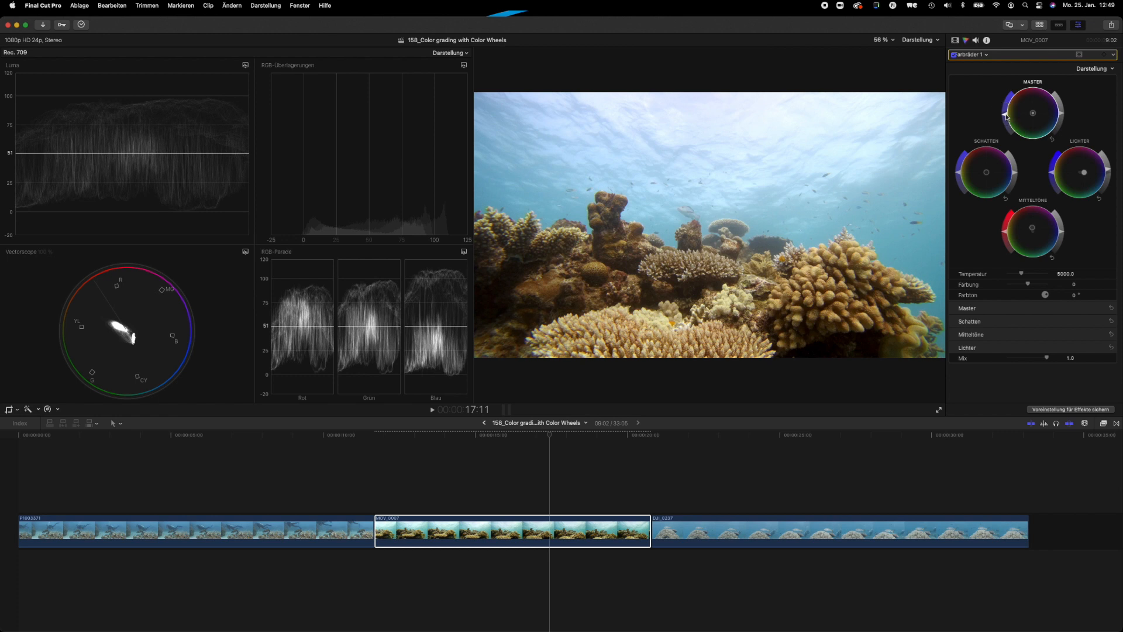
pyautogui.moveTo(1031, 112); pyautogui.dragTo(1005, 108)
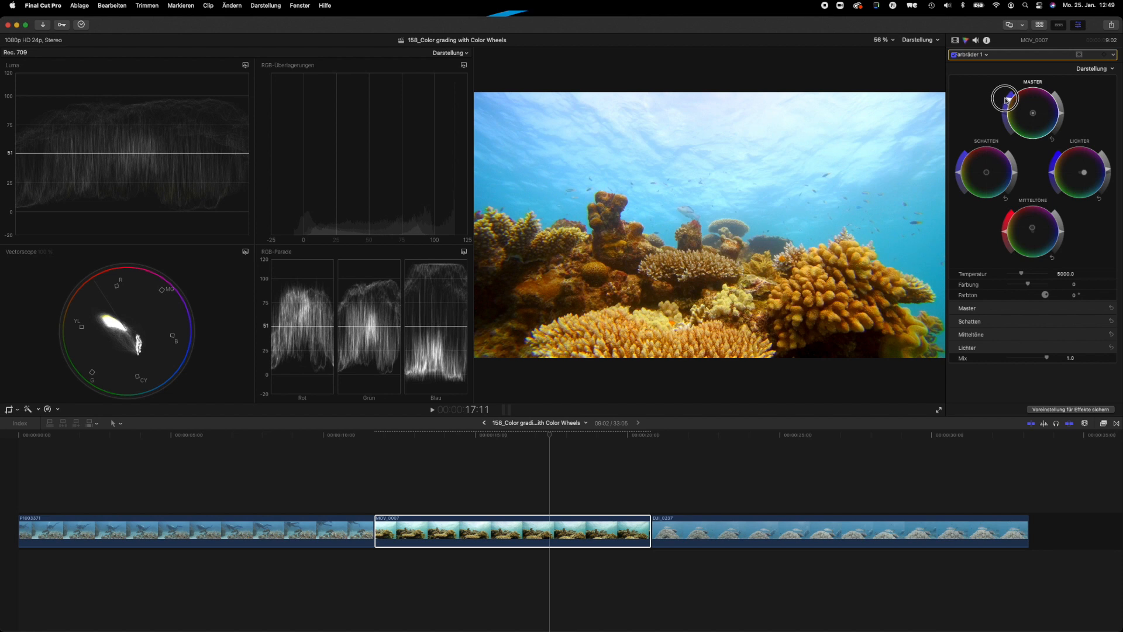
pyautogui.moveTo(1033, 100)
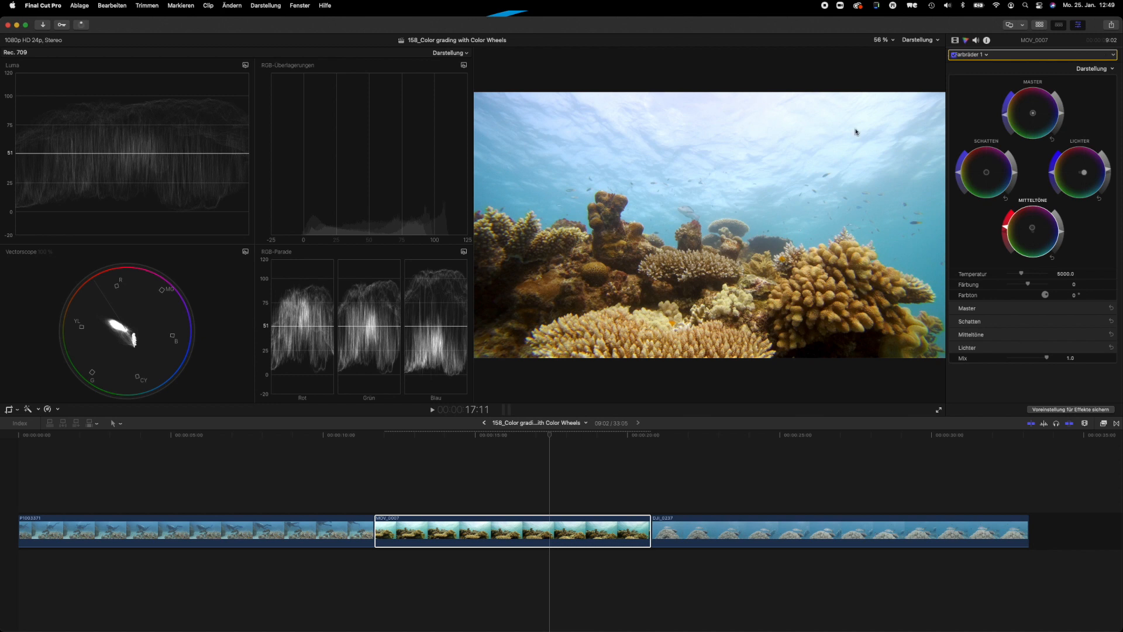
pyautogui.moveTo(591, 379)
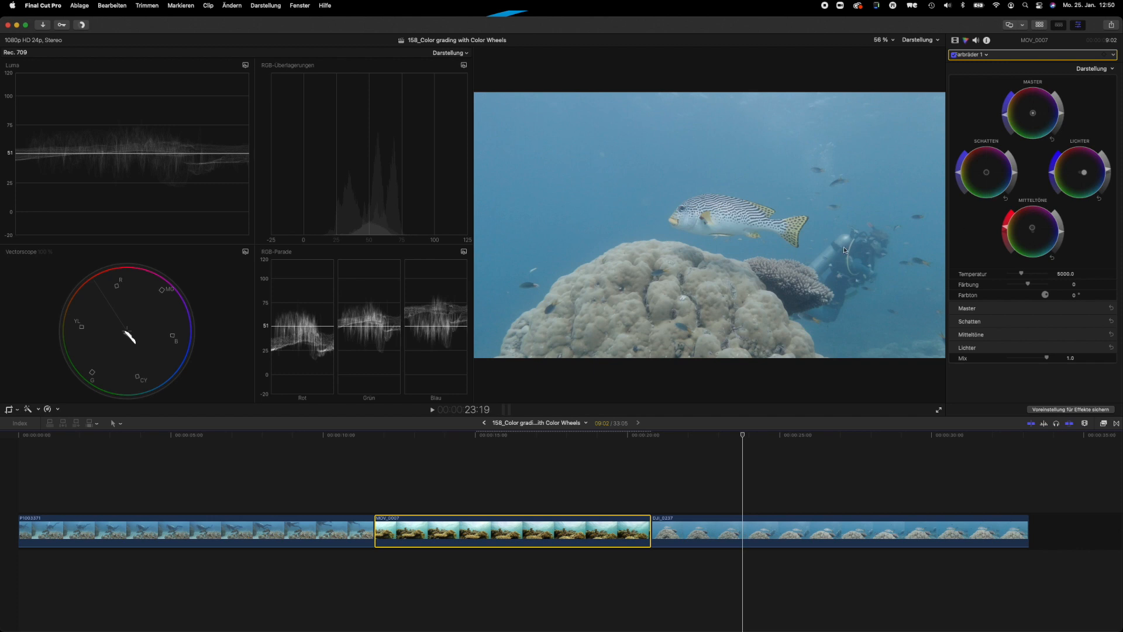
pyautogui.moveTo(731, 264)
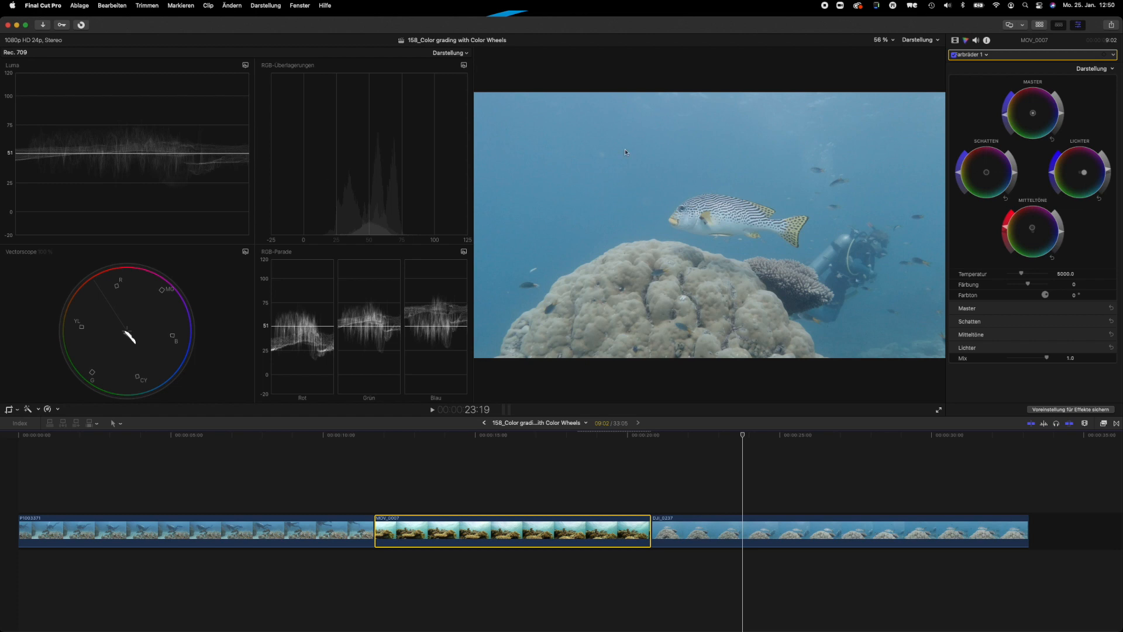
# Select the fish and diver clip, move the playhead onto it, and lower midtone brightness.
pyautogui.click(747, 530)
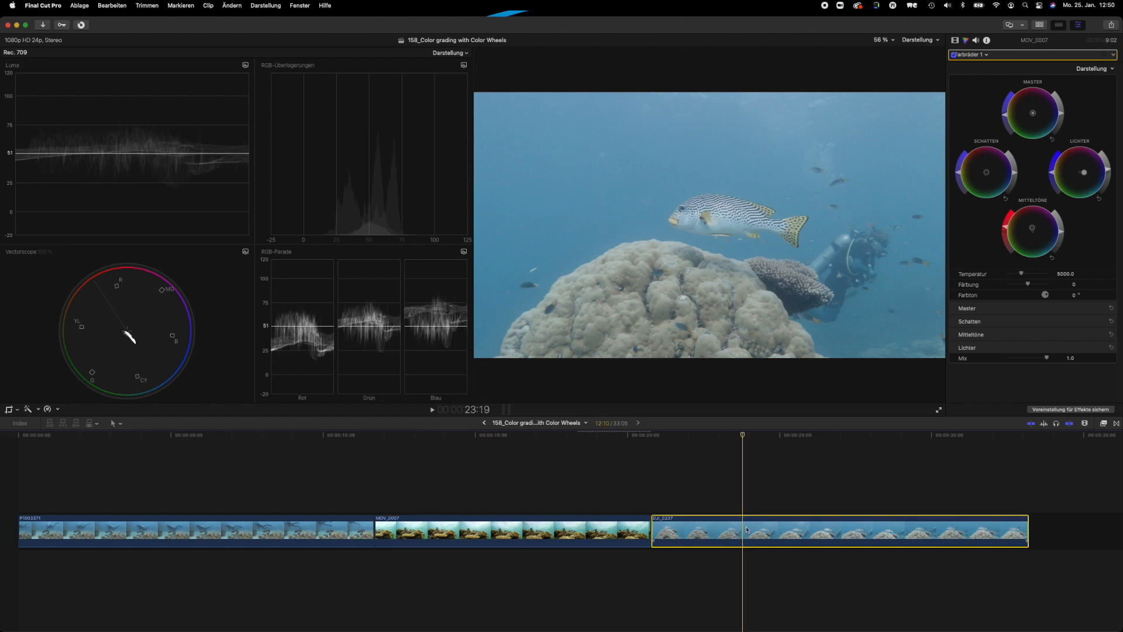
pyautogui.moveTo(693, 436)
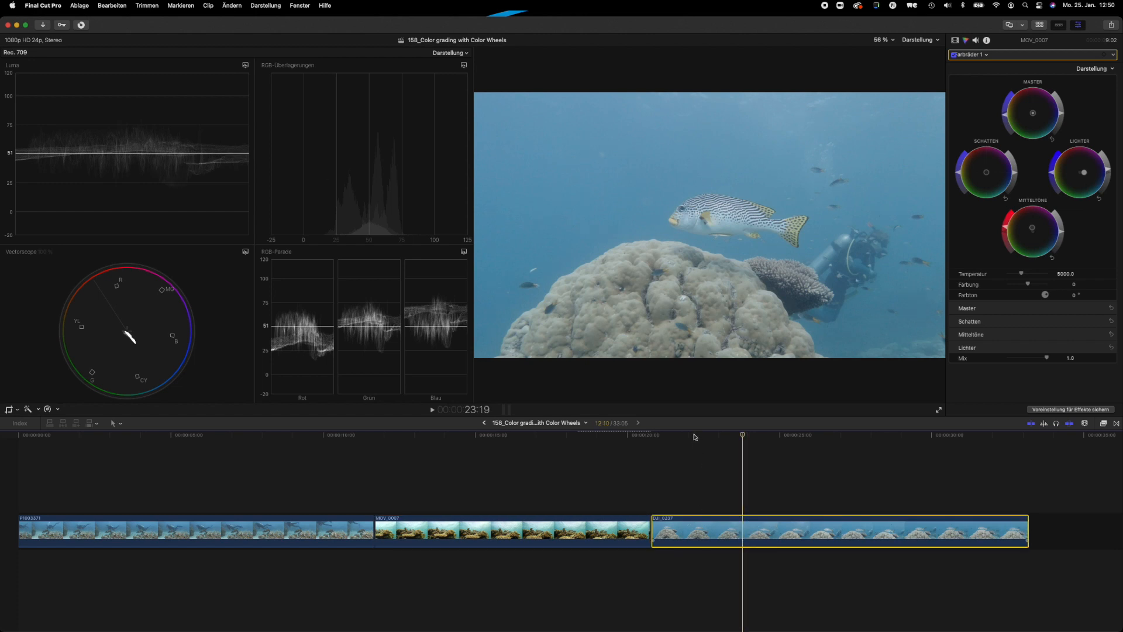
pyautogui.click(693, 435)
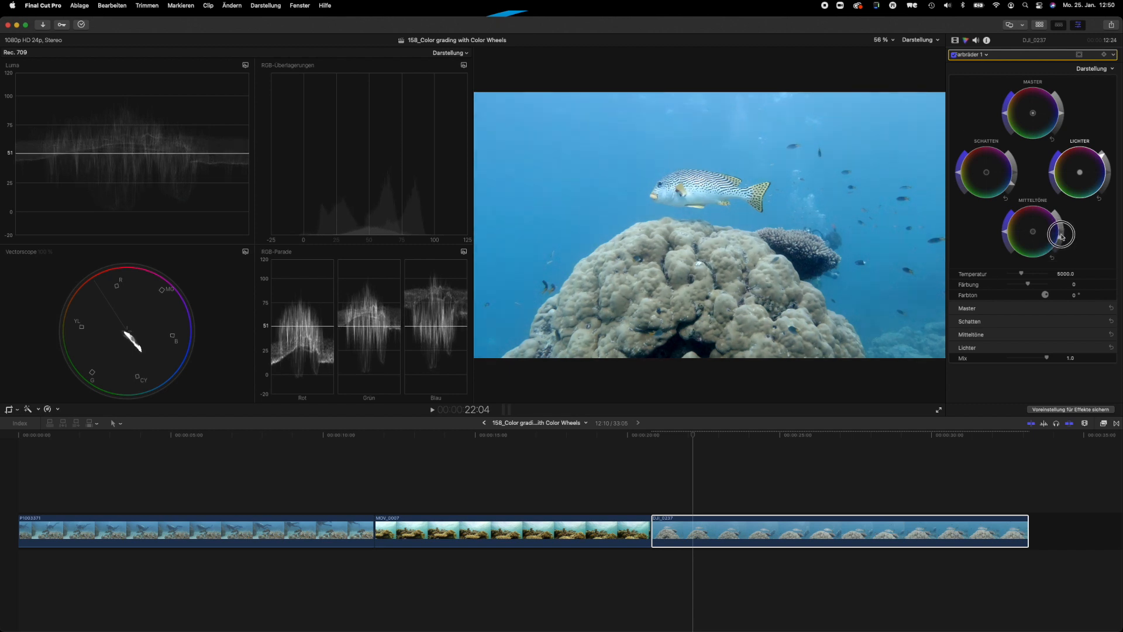
pyautogui.moveTo(1062, 235); pyautogui.dragTo(1062, 252)
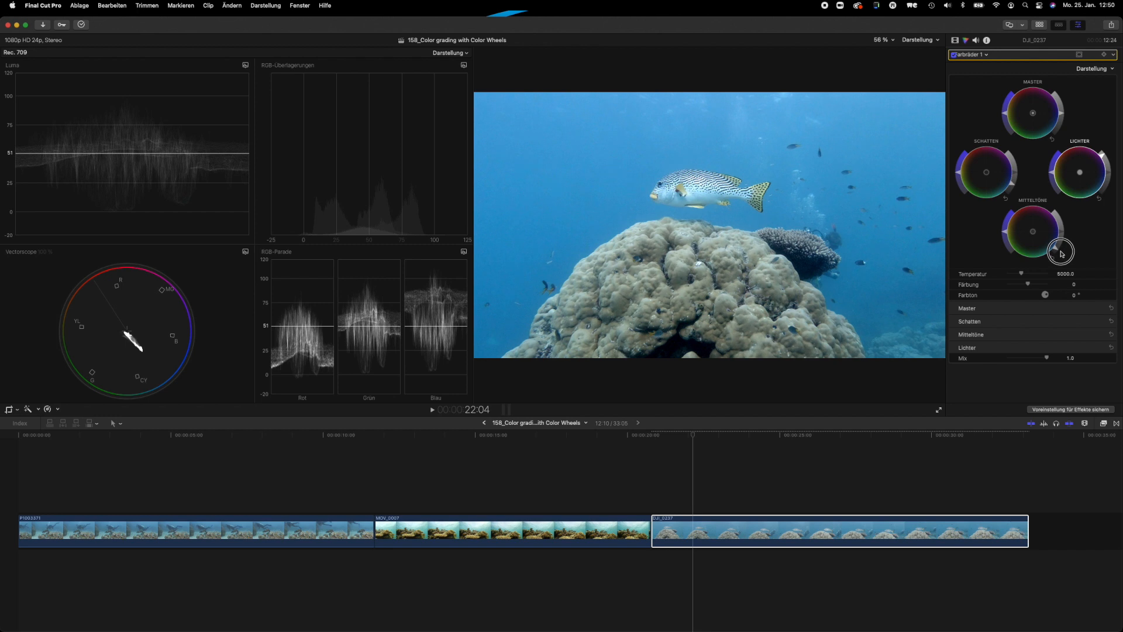
pyautogui.moveTo(1061, 251); pyautogui.dragTo(1056, 253)
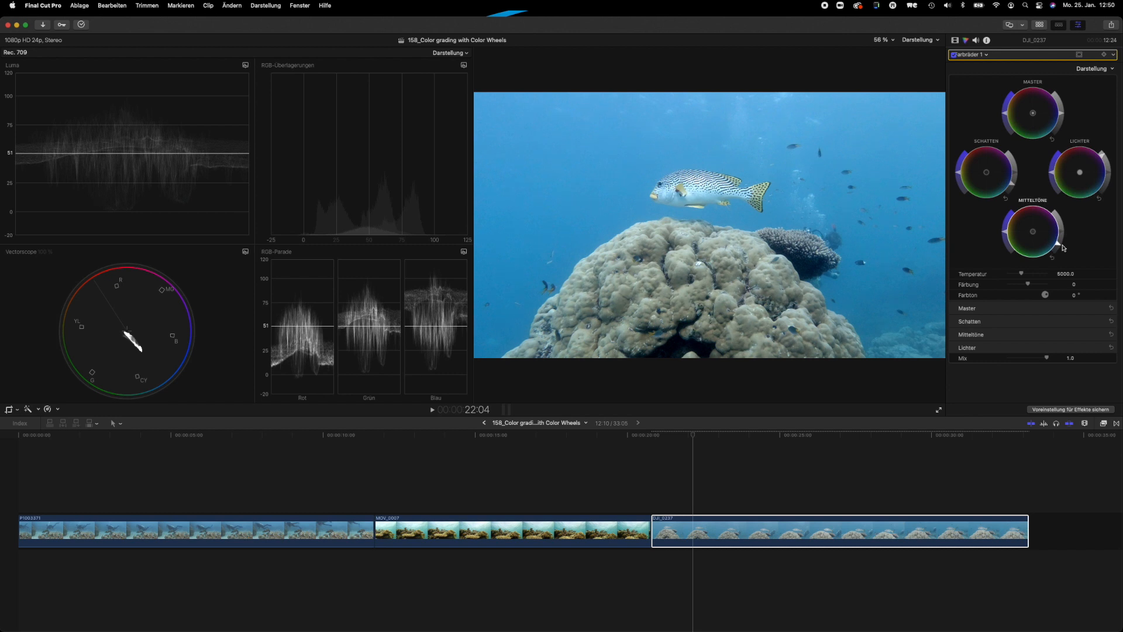
pyautogui.moveTo(1022, 160)
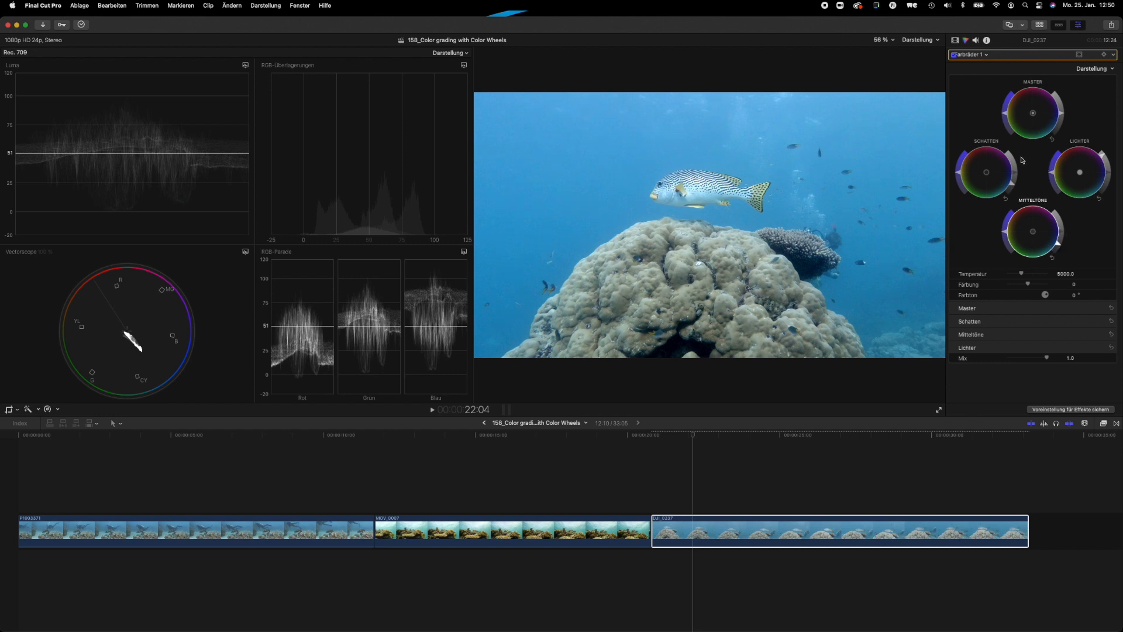
pyautogui.moveTo(989, 122)
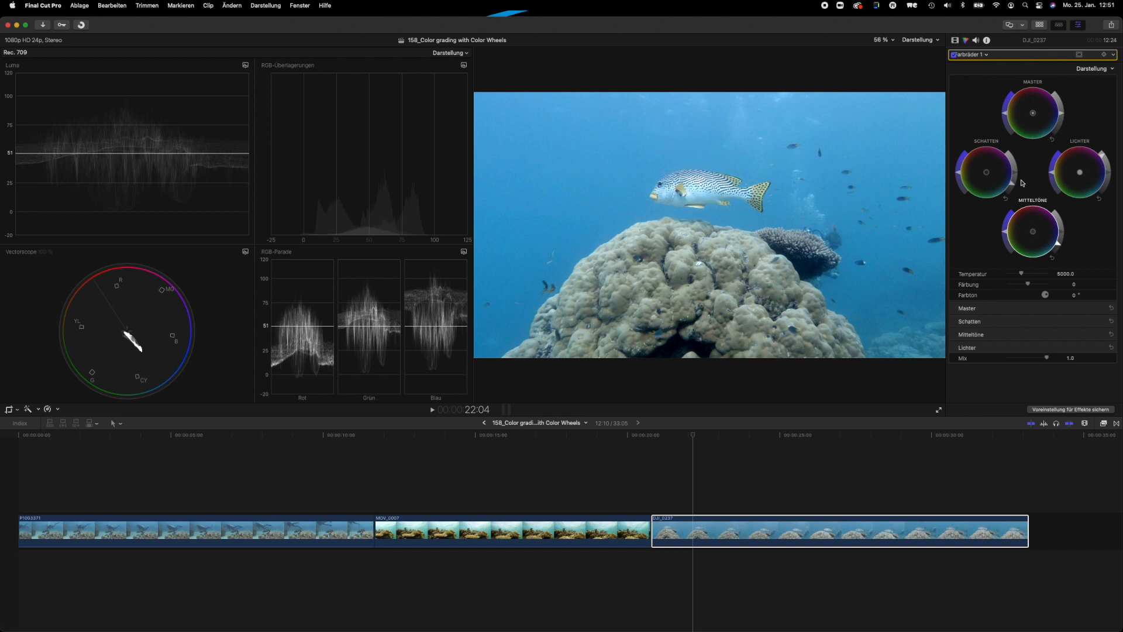
pyautogui.moveTo(1058, 176)
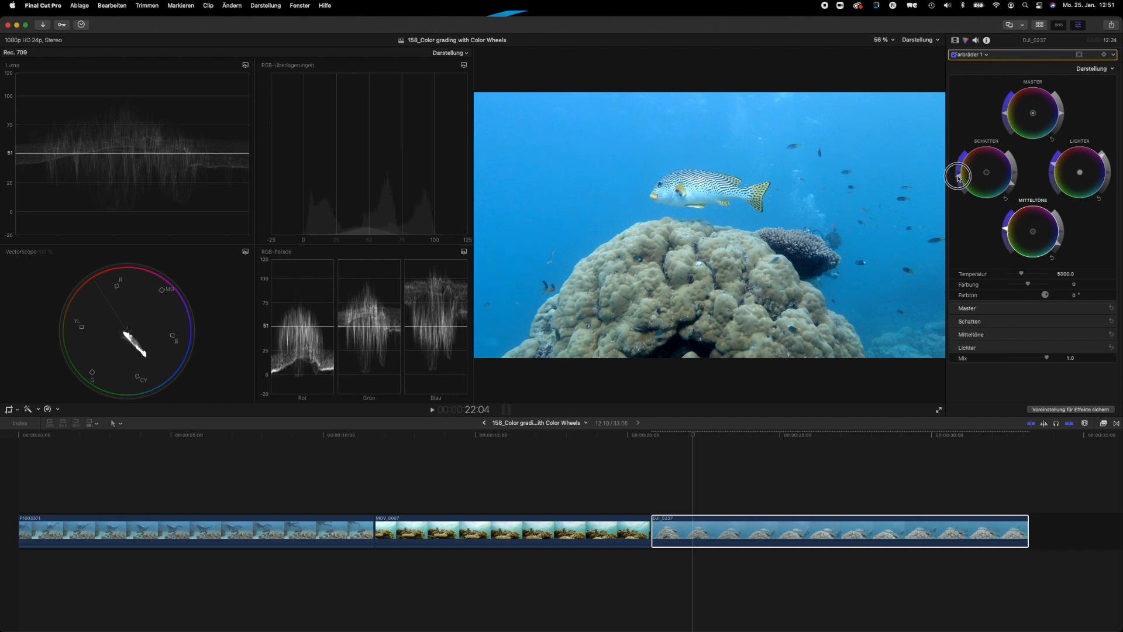
# Drag the fish clip's Shadows wheel saturation slider up for richer blue water.
pyautogui.moveTo(958, 177); pyautogui.dragTo(957, 167)
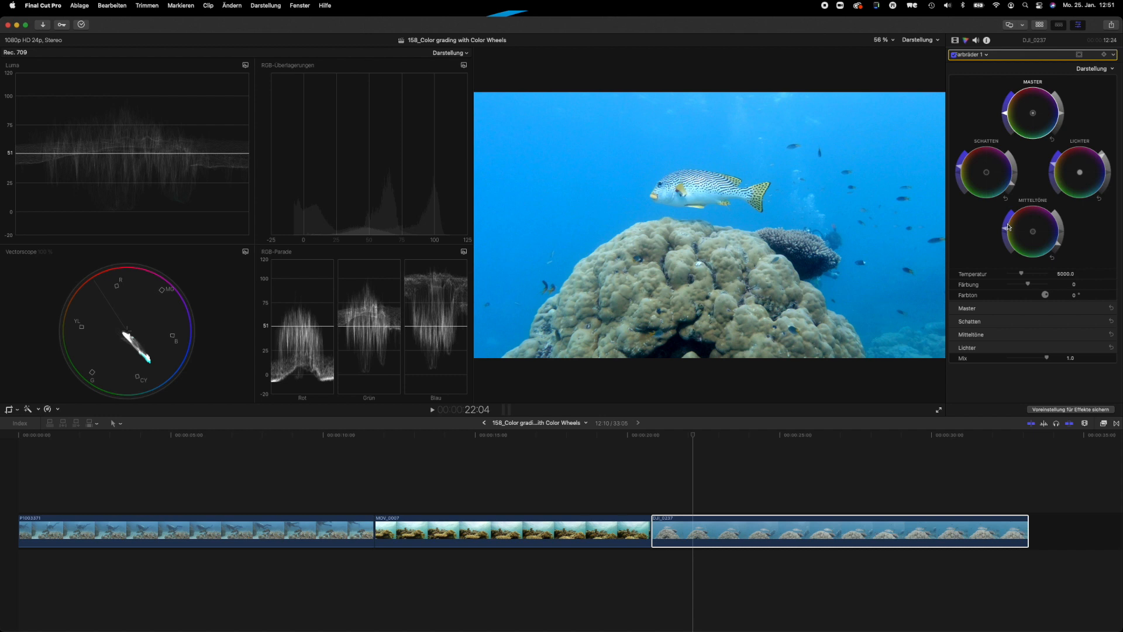
pyautogui.moveTo(1008, 229)
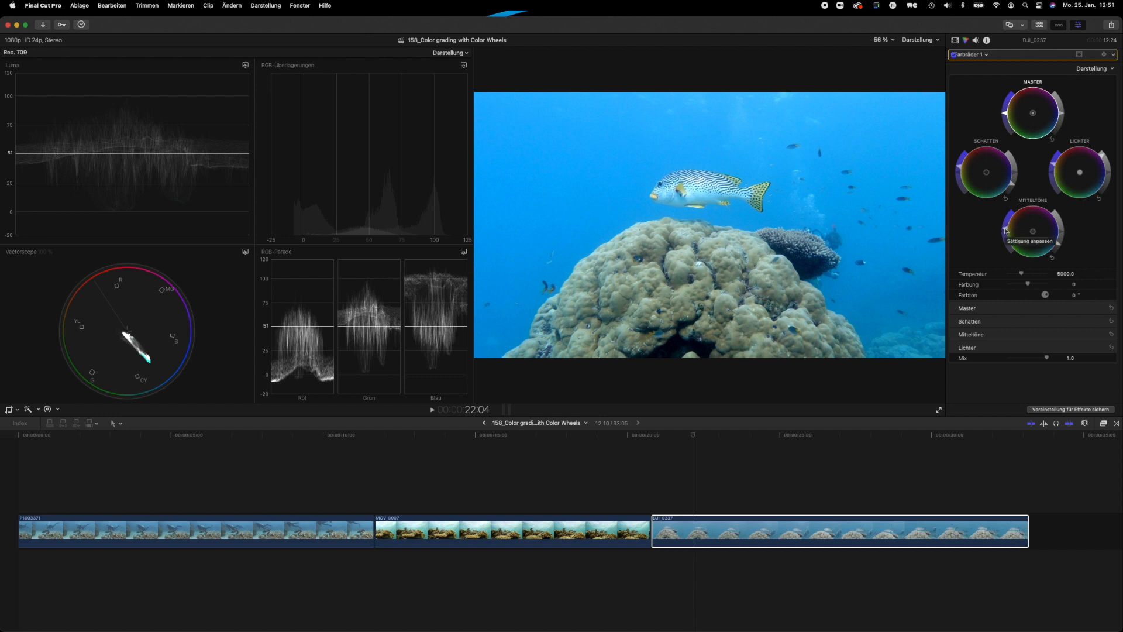